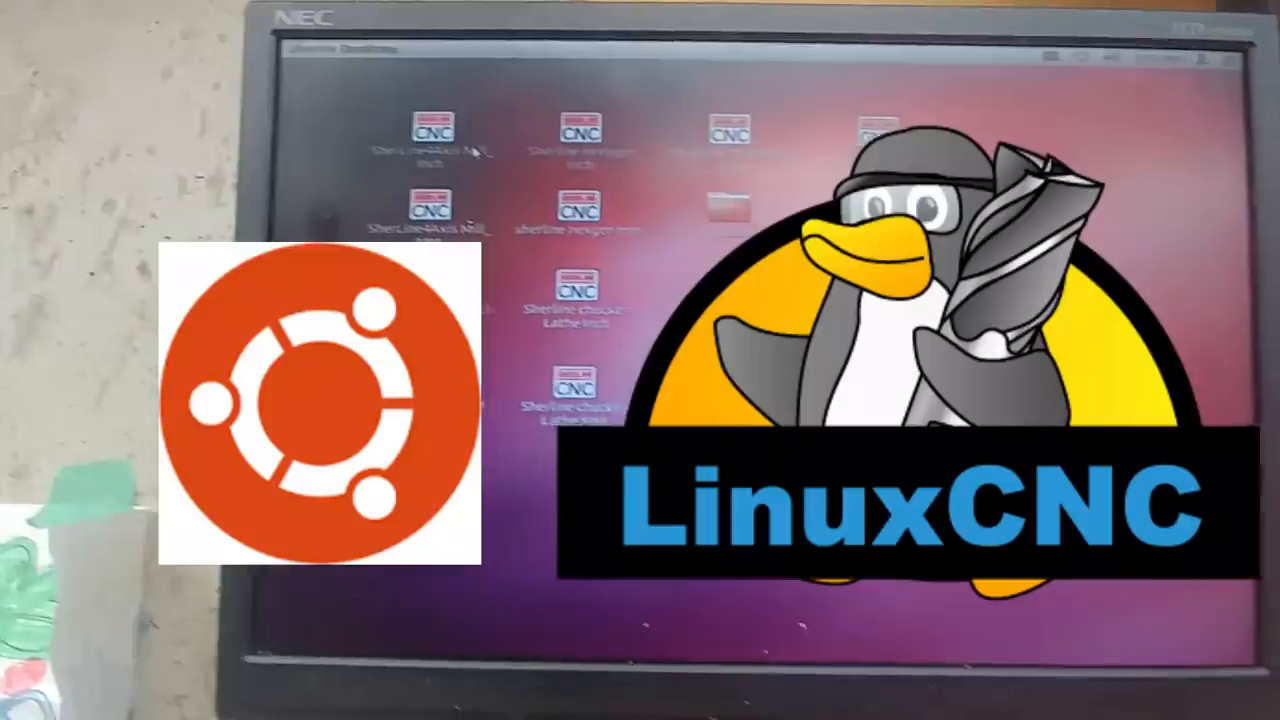
Browse the menus and scroll through the options before saving the base_top plate
{"action": "left_click", "coordinate": [408, 136]}
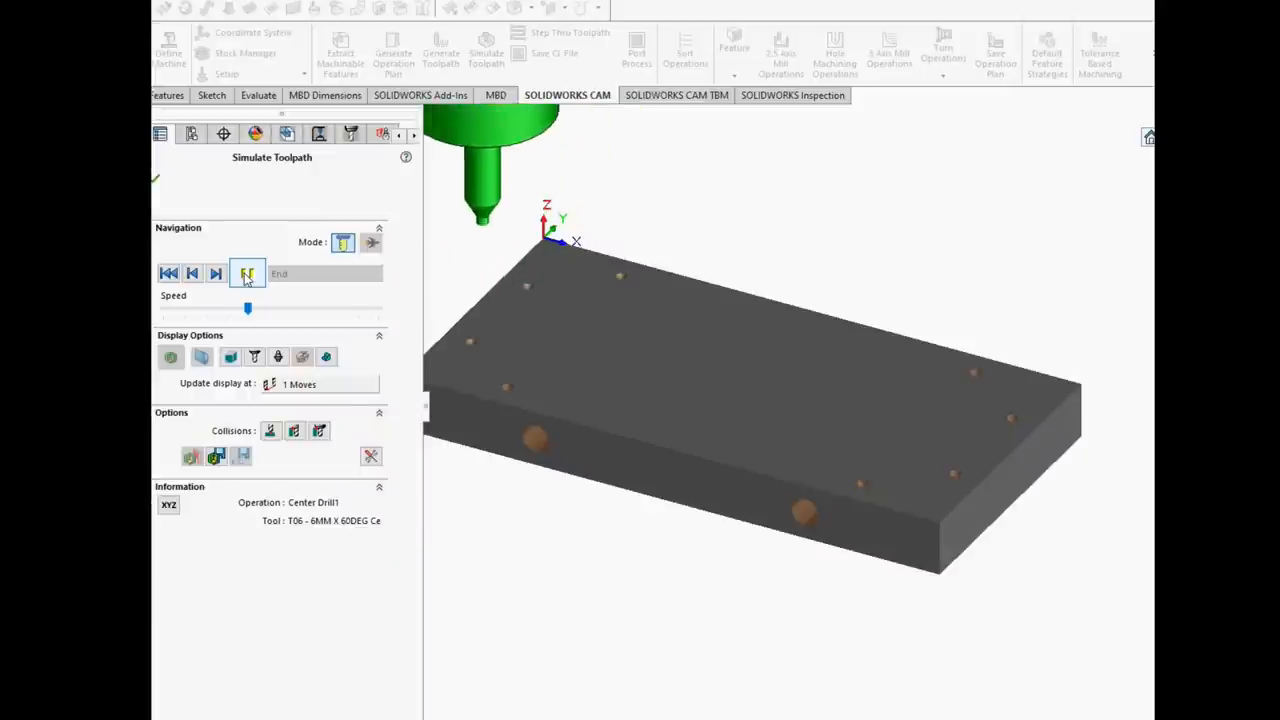
{"action": "left_click", "coordinate": [248, 272]}
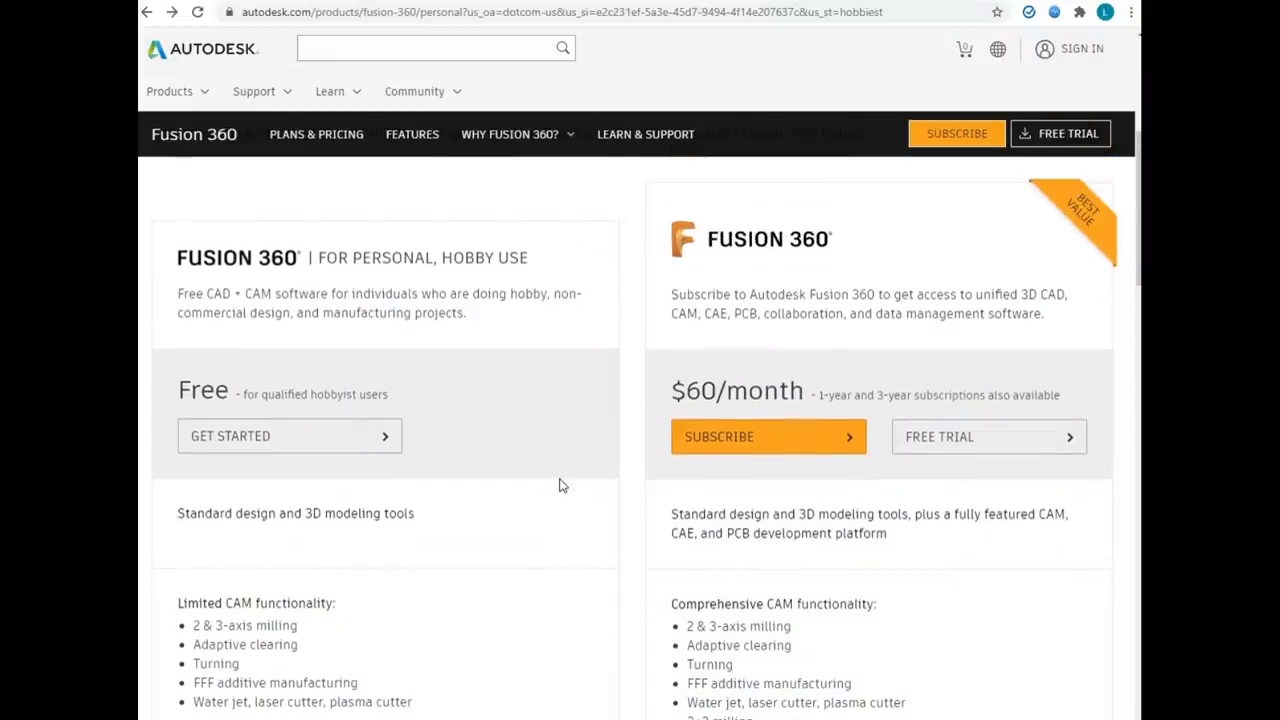
{"action": "scroll", "scroll_direction": "down", "scroll_amount": 3}
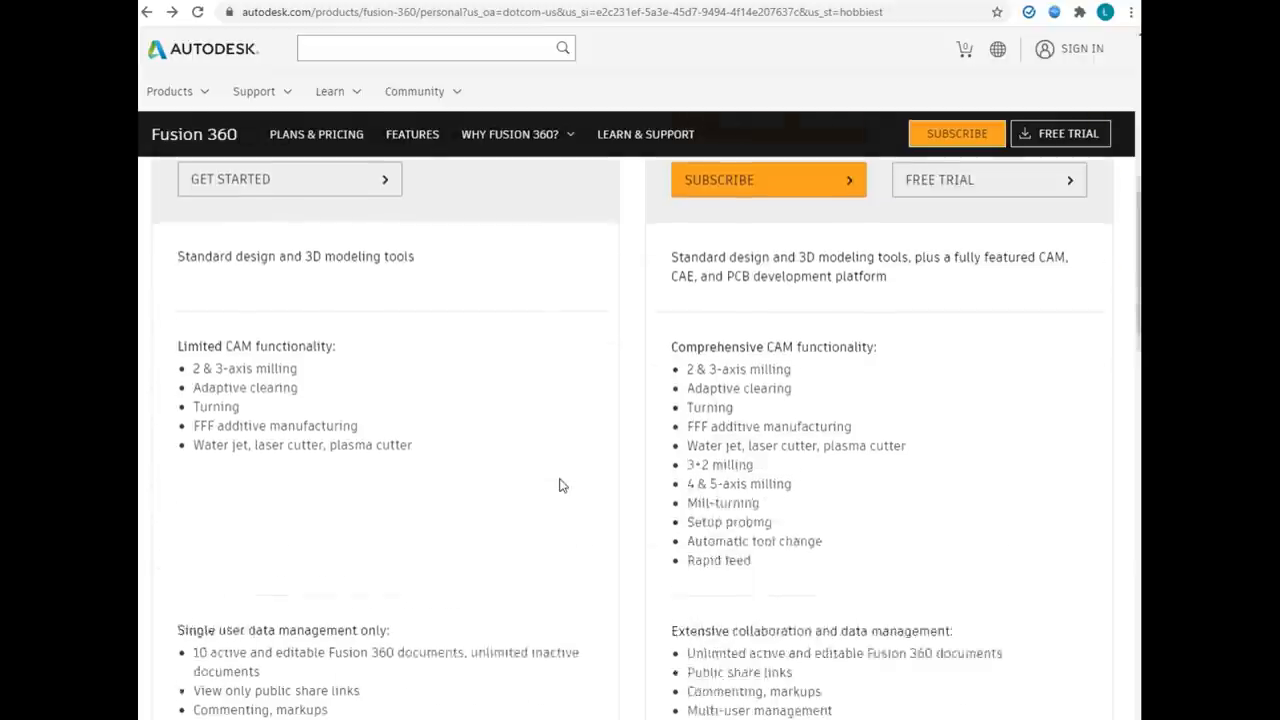
{"action": "scroll", "scroll_direction": "down", "scroll_amount": 3}
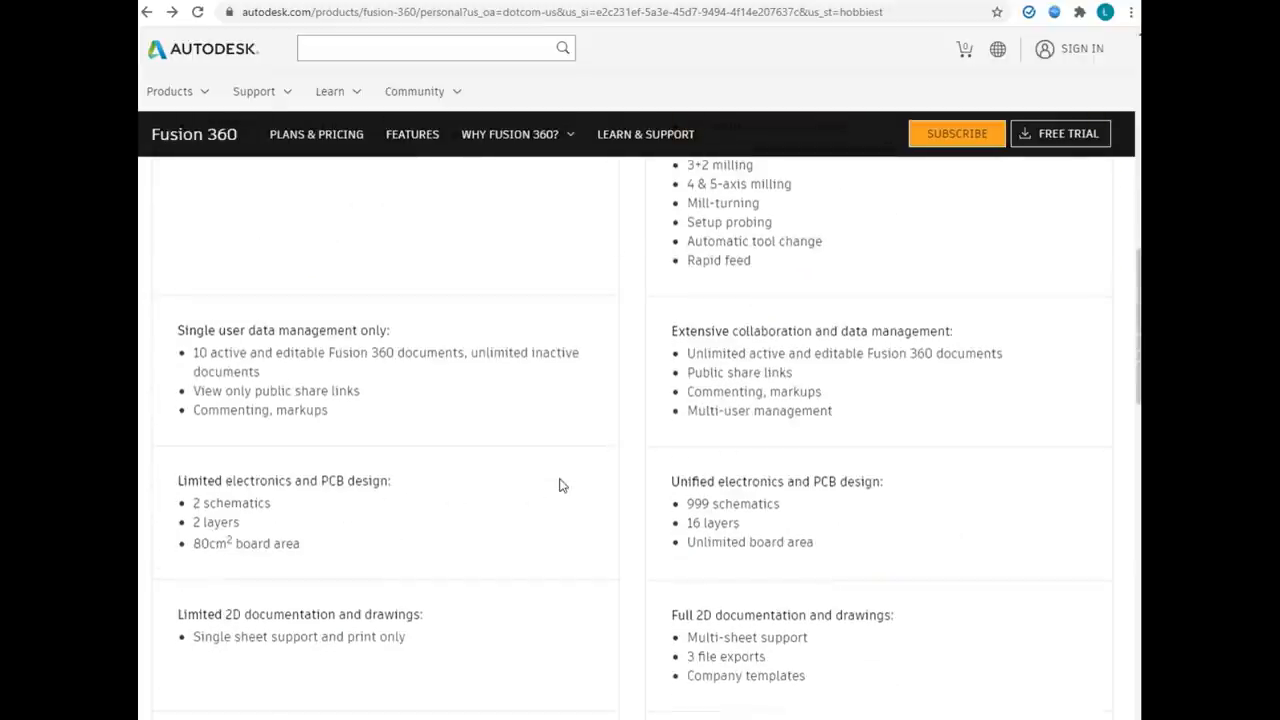
{"action": "scroll", "scroll_direction": "down", "scroll_amount": 3}
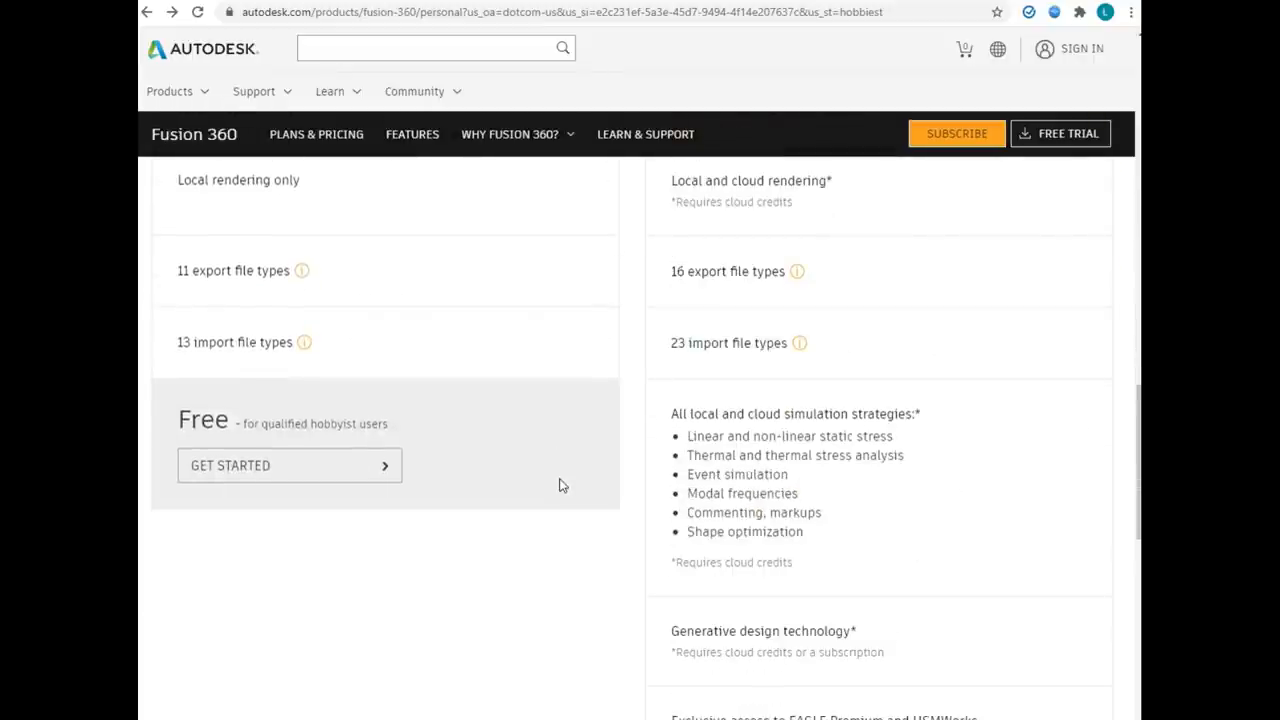
{"action": "scroll", "scroll_direction": "up", "scroll_amount": 3}
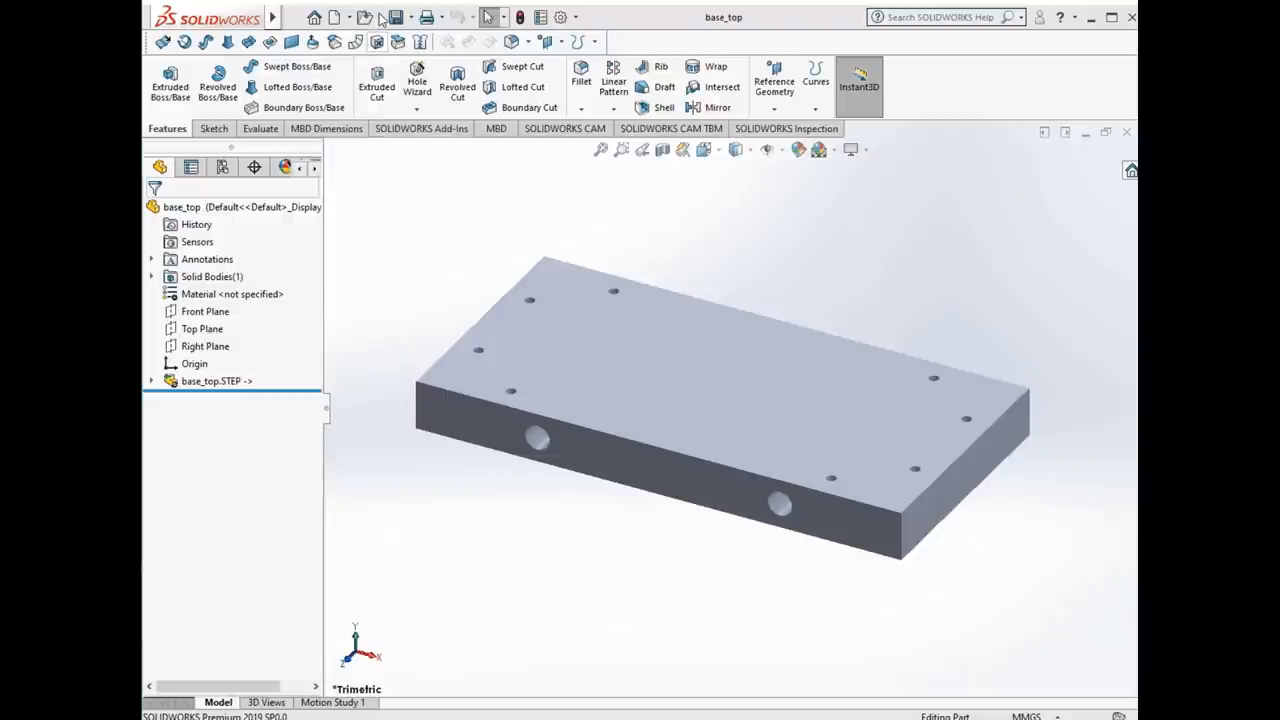
Start a Save As of the base_top plate and expand the file-format choices
{"action": "left_click", "coordinate": [410, 16]}
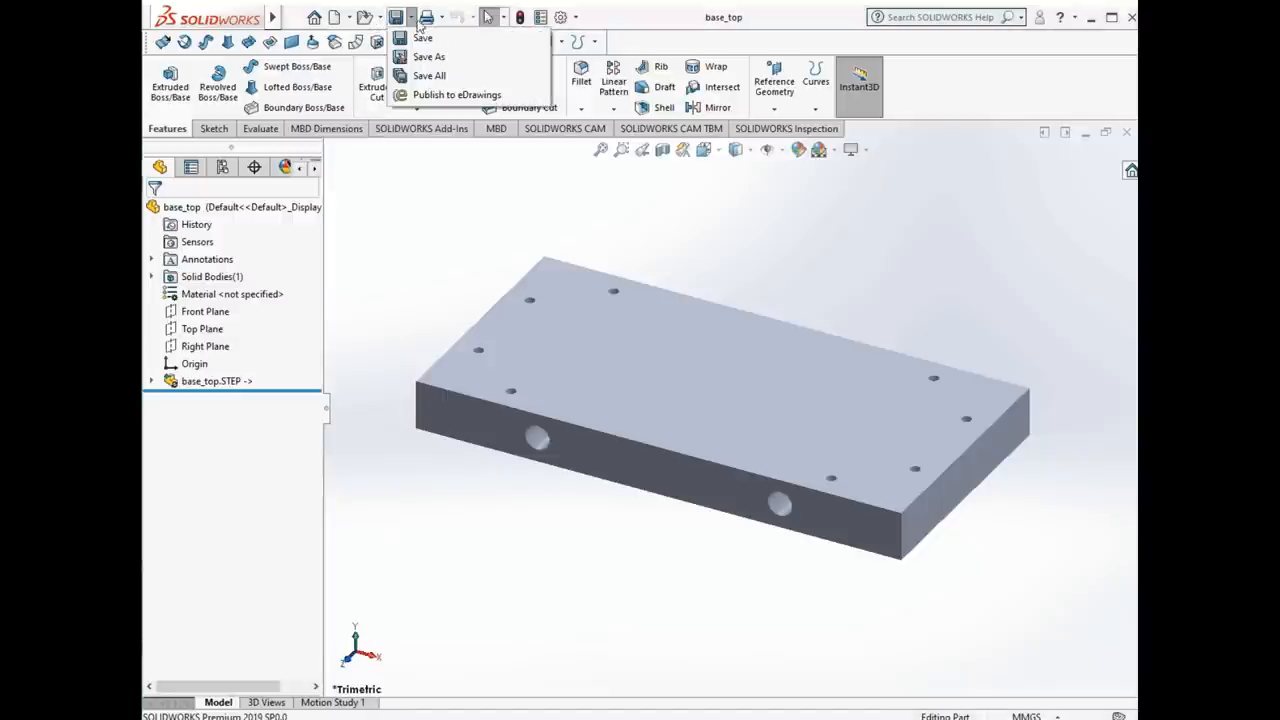
{"action": "left_click", "coordinate": [428, 56]}
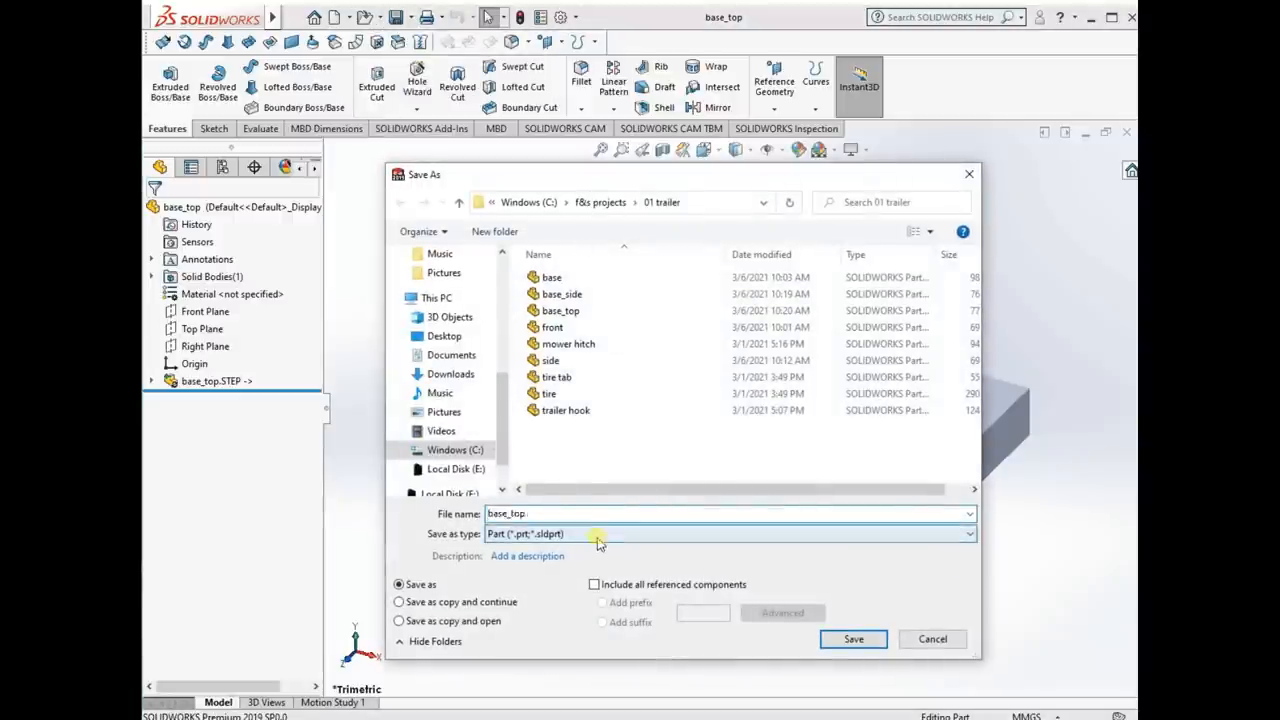
{"action": "left_click", "coordinate": [596, 532]}
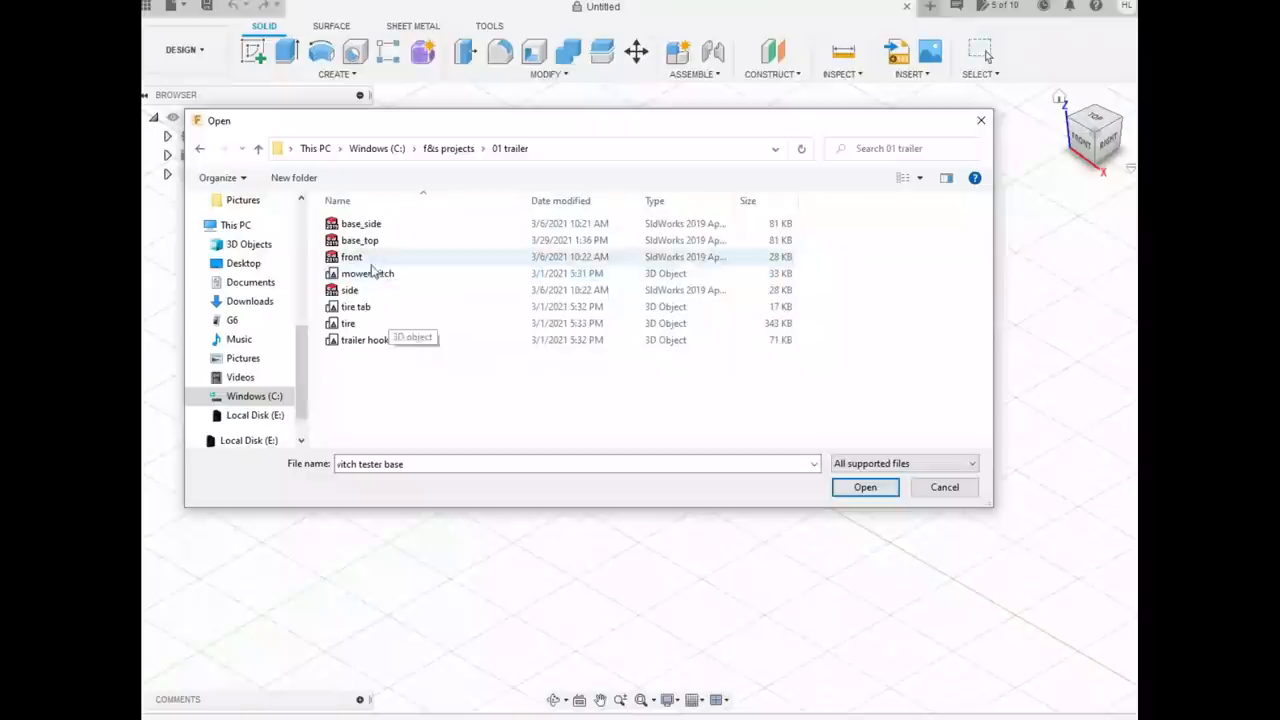
Open the base_top plate file from the trailer project folder
{"action": "left_click", "coordinate": [360, 240]}
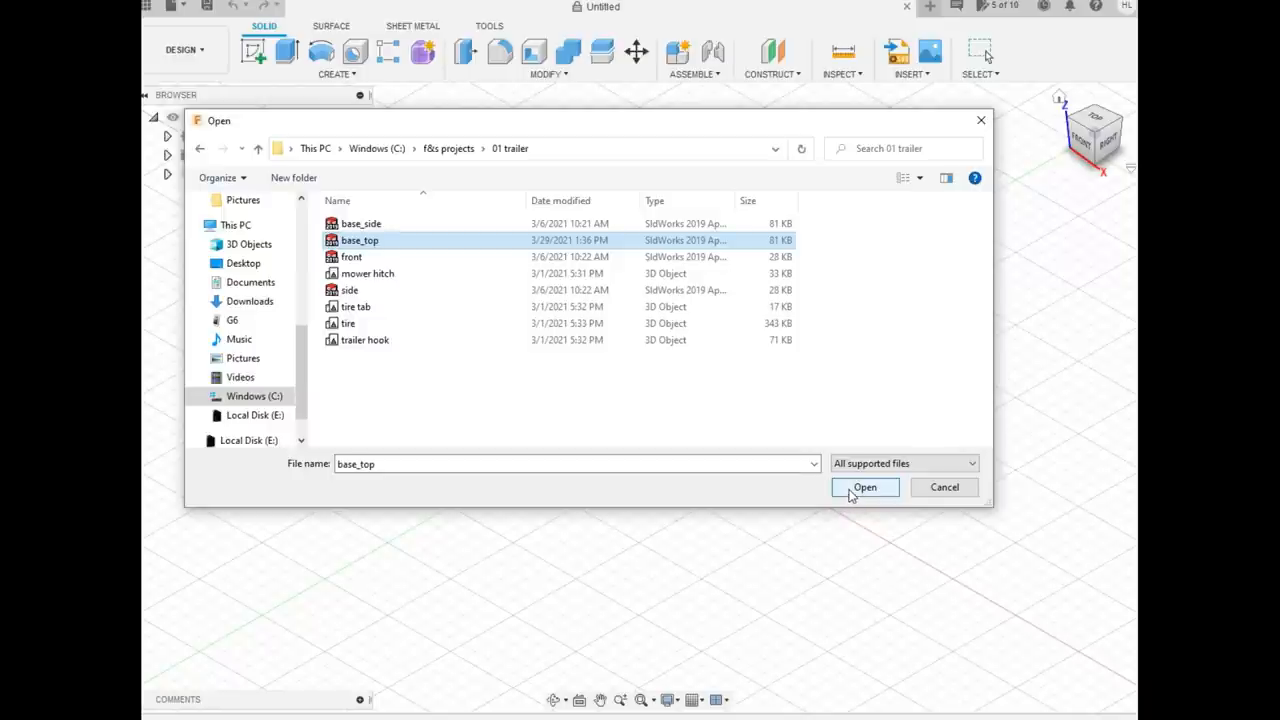
{"action": "left_click", "coordinate": [864, 488]}
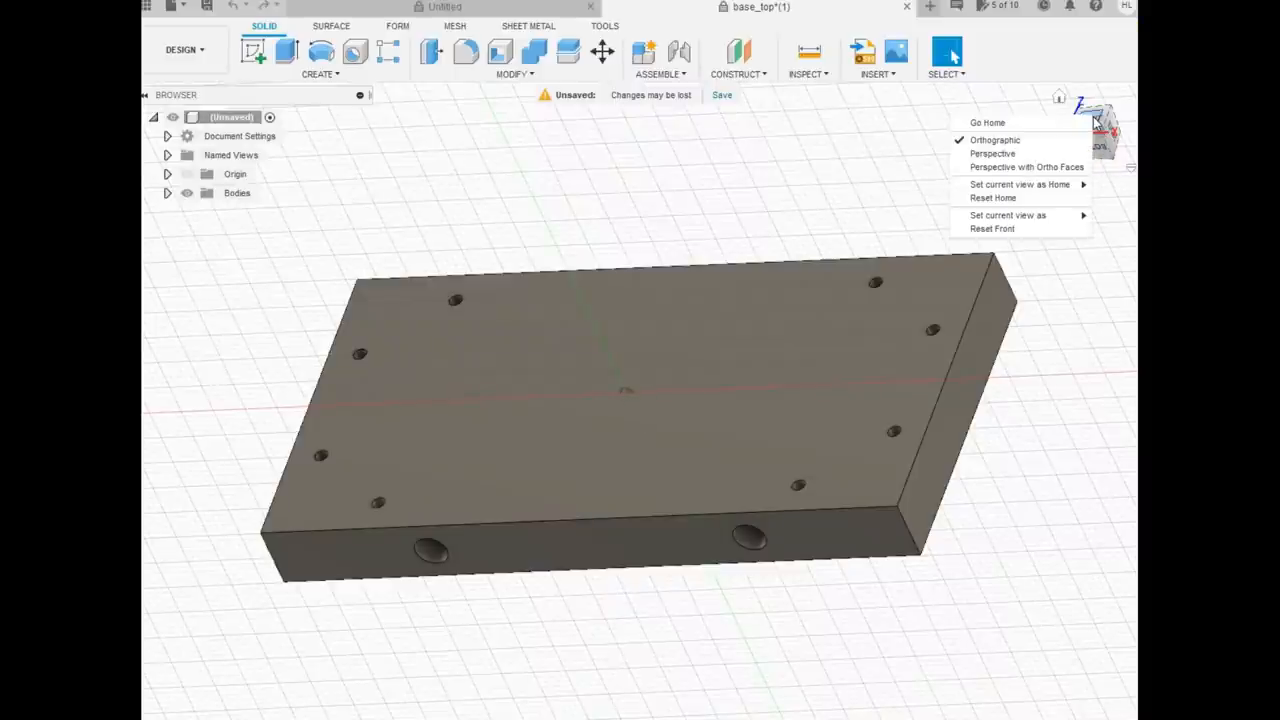
{"action": "mouse_move", "coordinate": [1008, 216]}
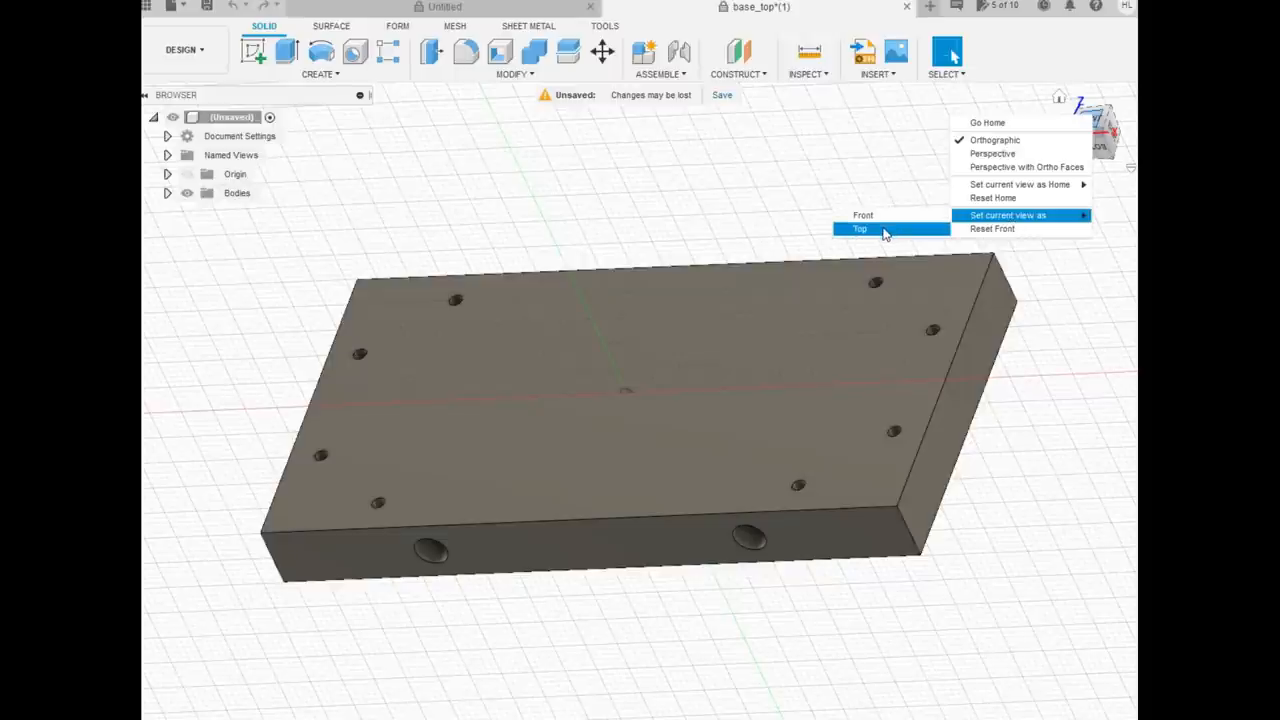
Set the plate's current orientation as the Top view via the ViewCube
{"action": "left_click", "coordinate": [860, 228]}
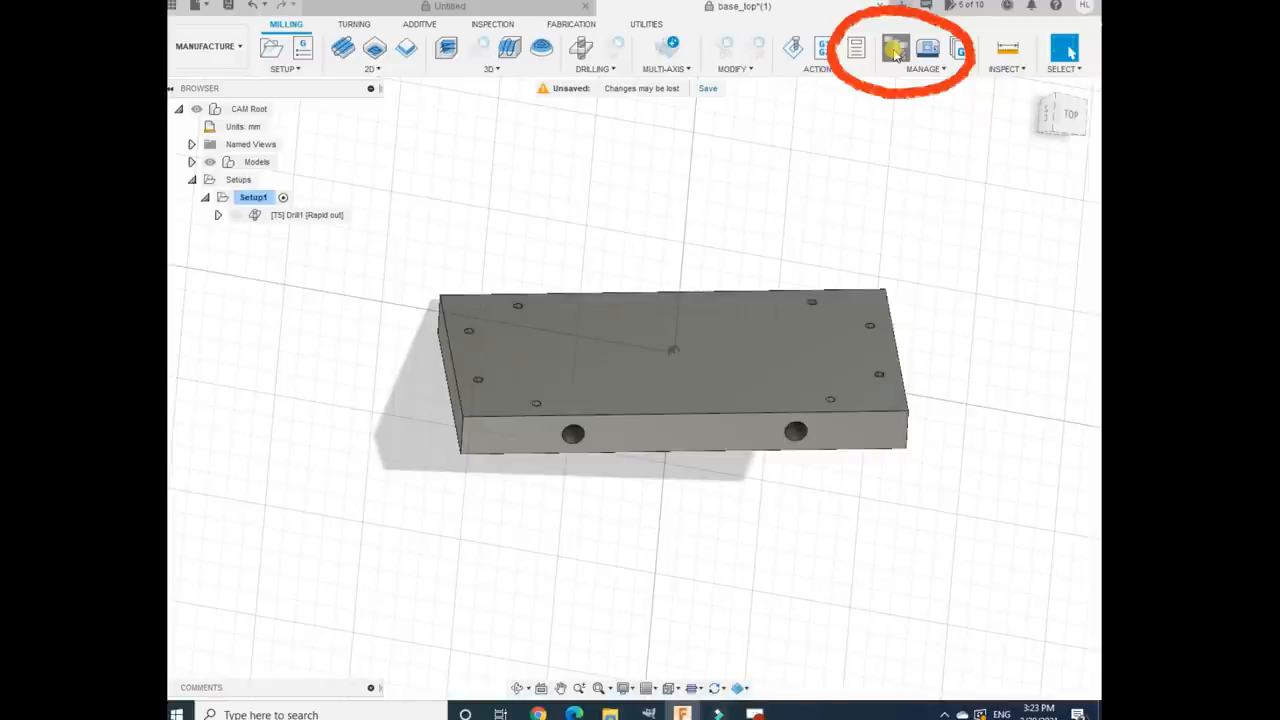
Show the local tool library with the Sherline cutters and begin a new tool
{"action": "left_click", "coordinate": [894, 48]}
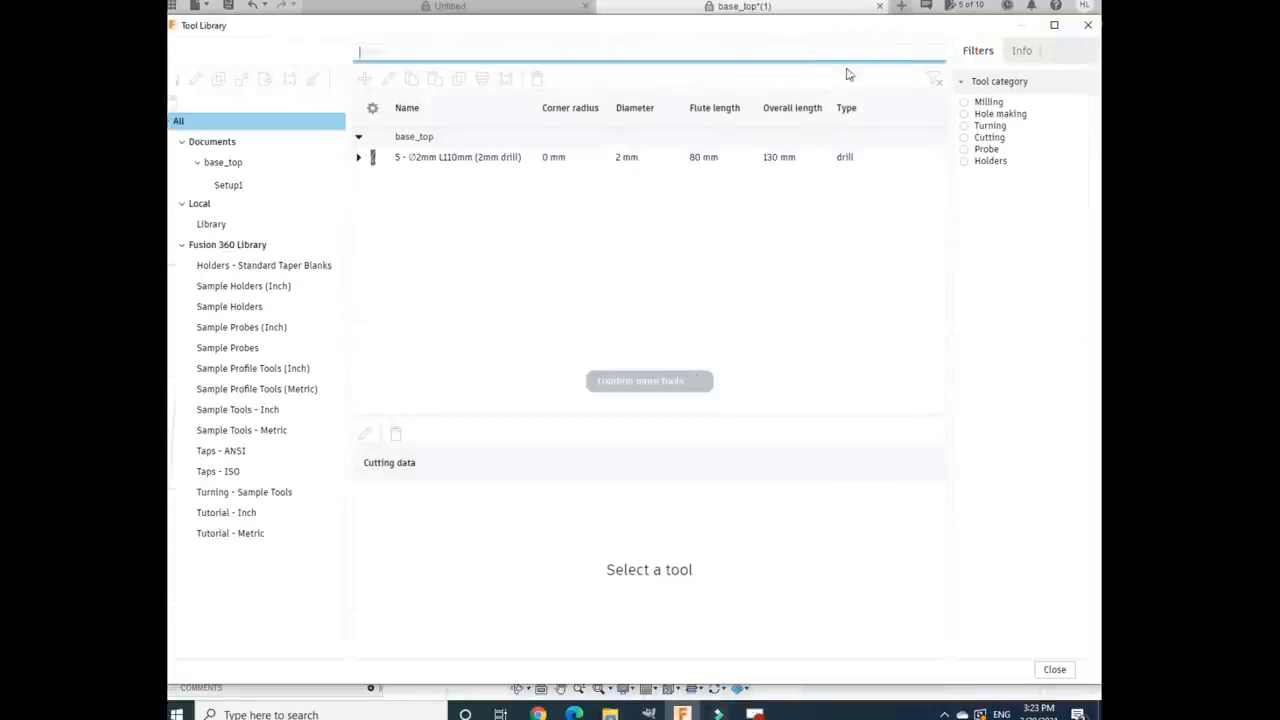
{"action": "left_click", "coordinate": [212, 224]}
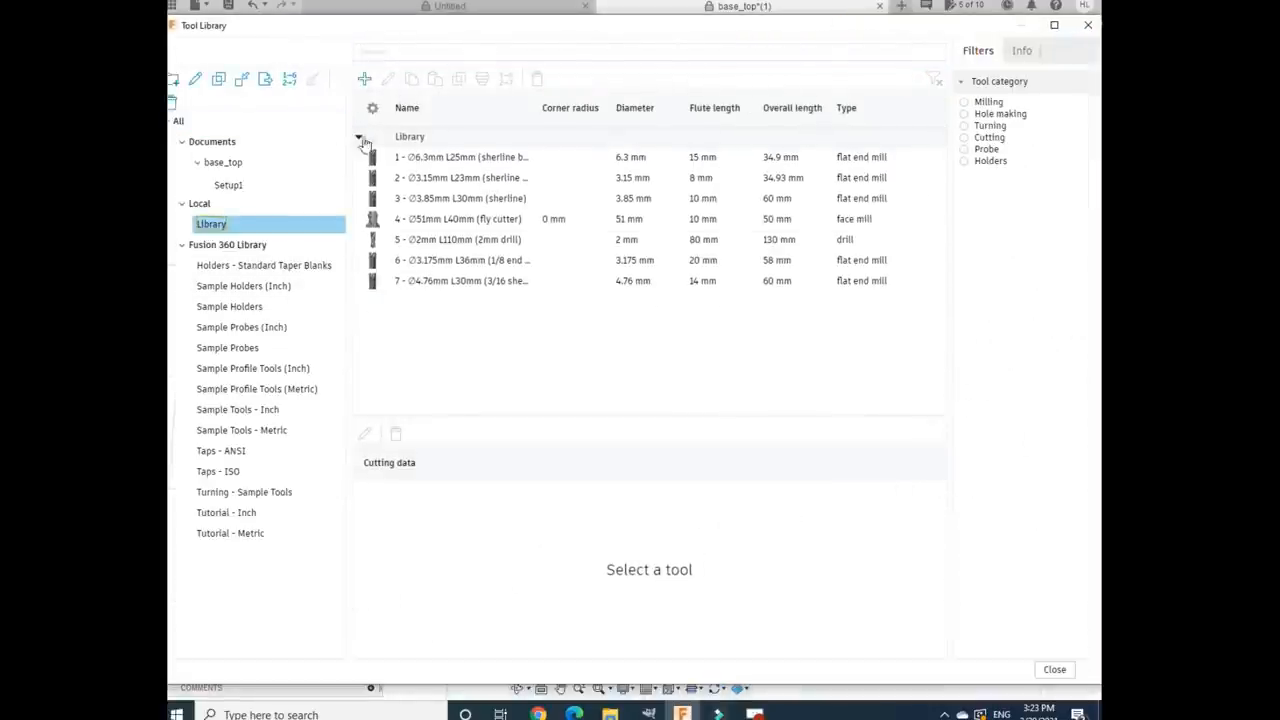
{"action": "left_click", "coordinate": [364, 80]}
{"action": "type", "text": "e"}
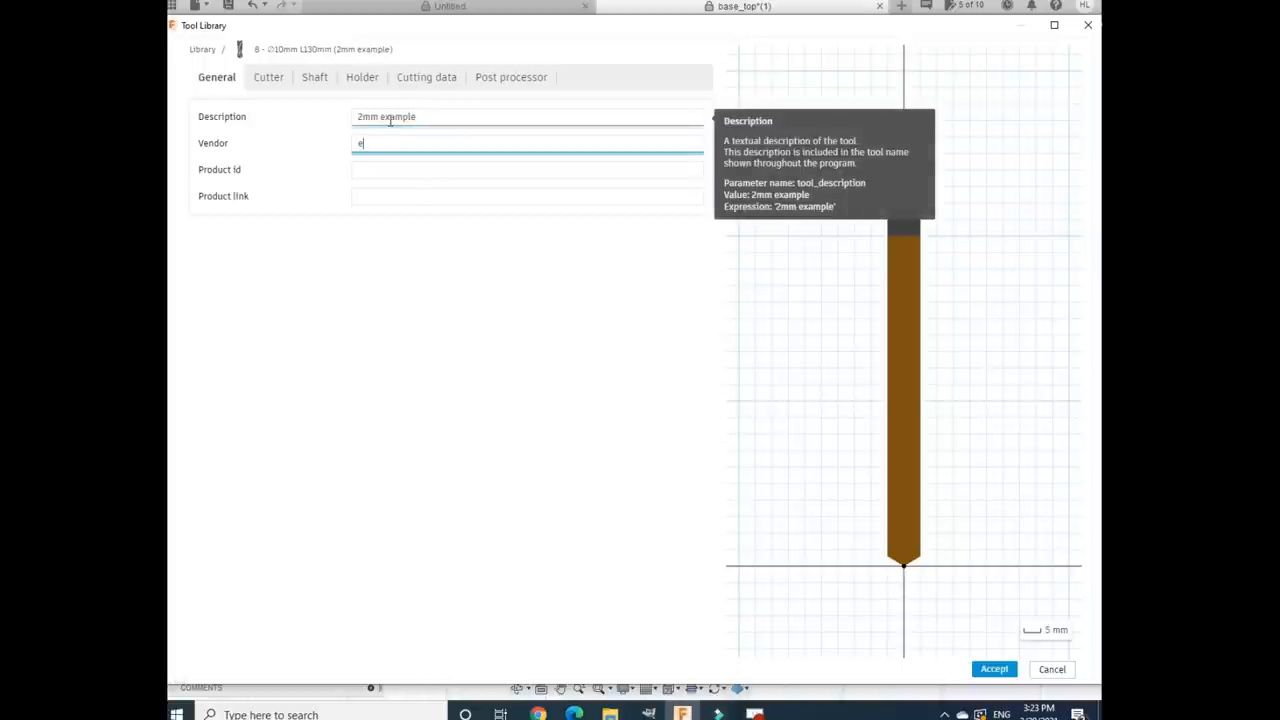
Give the drill vendor 'example' and 2 mm cutter and shaft diameters
{"action": "type", "text": "xample"}
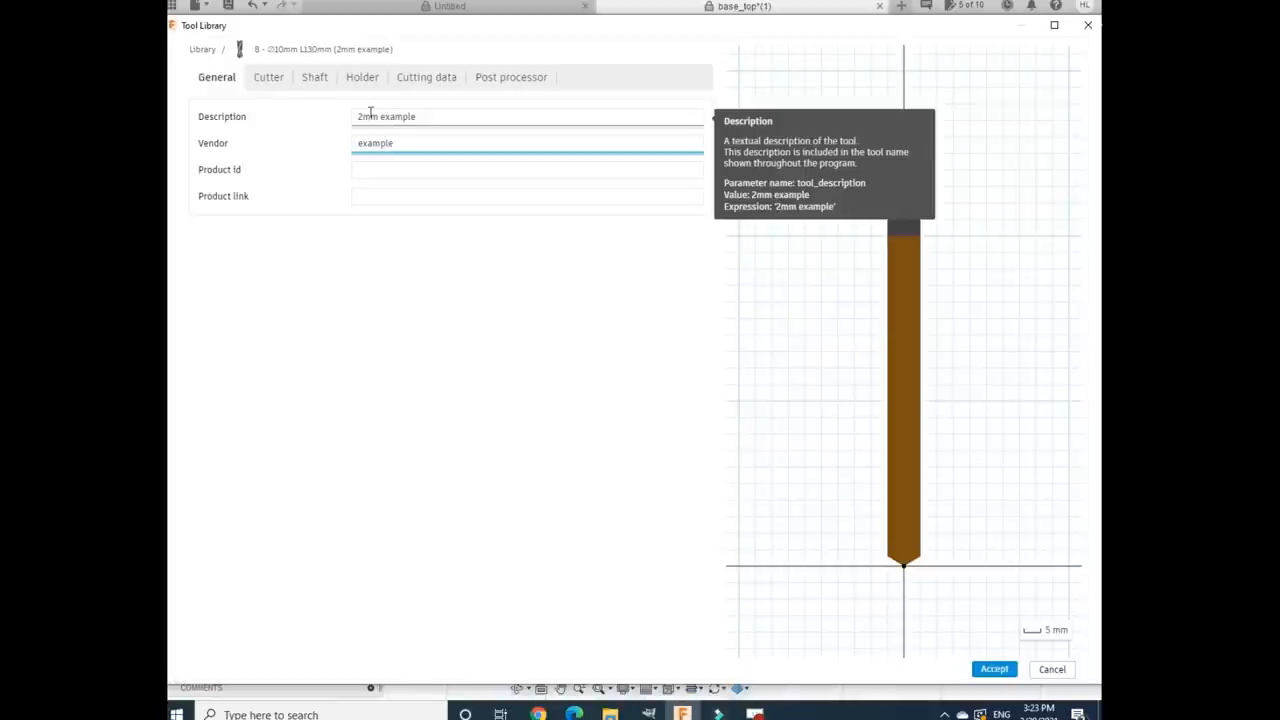
{"action": "left_click", "coordinate": [268, 76]}
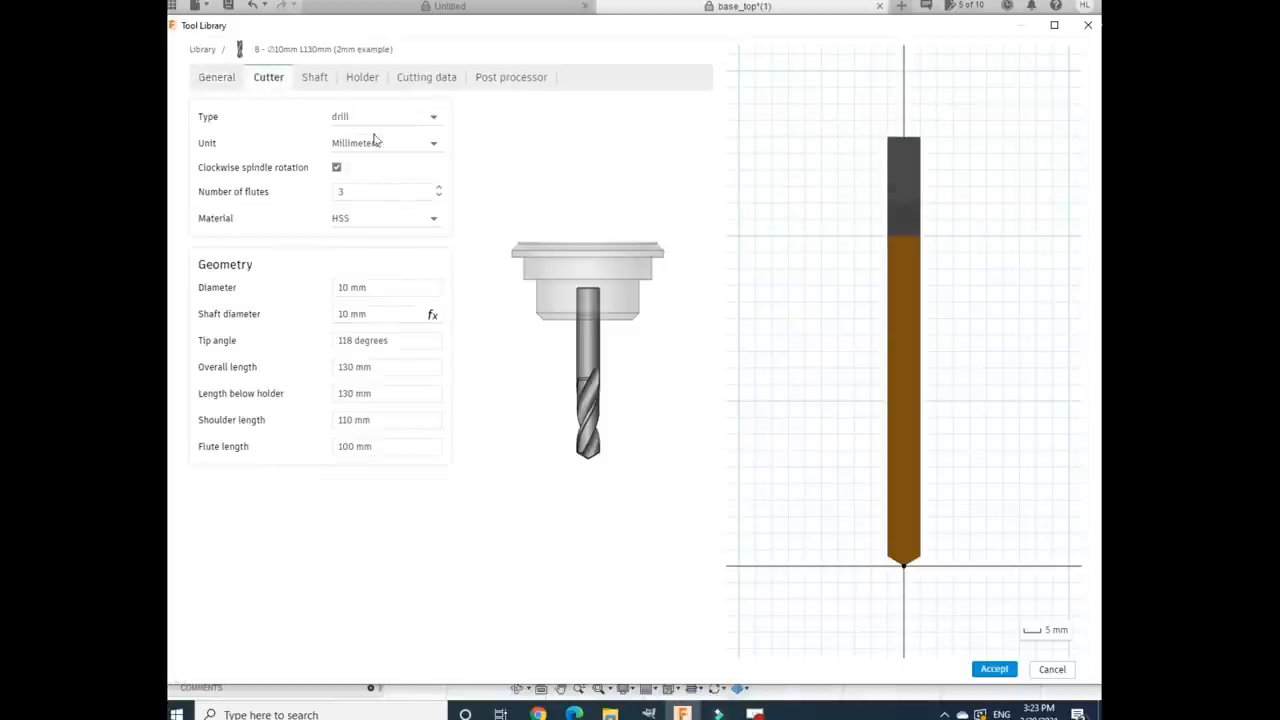
{"action": "left_click", "coordinate": [384, 288]}
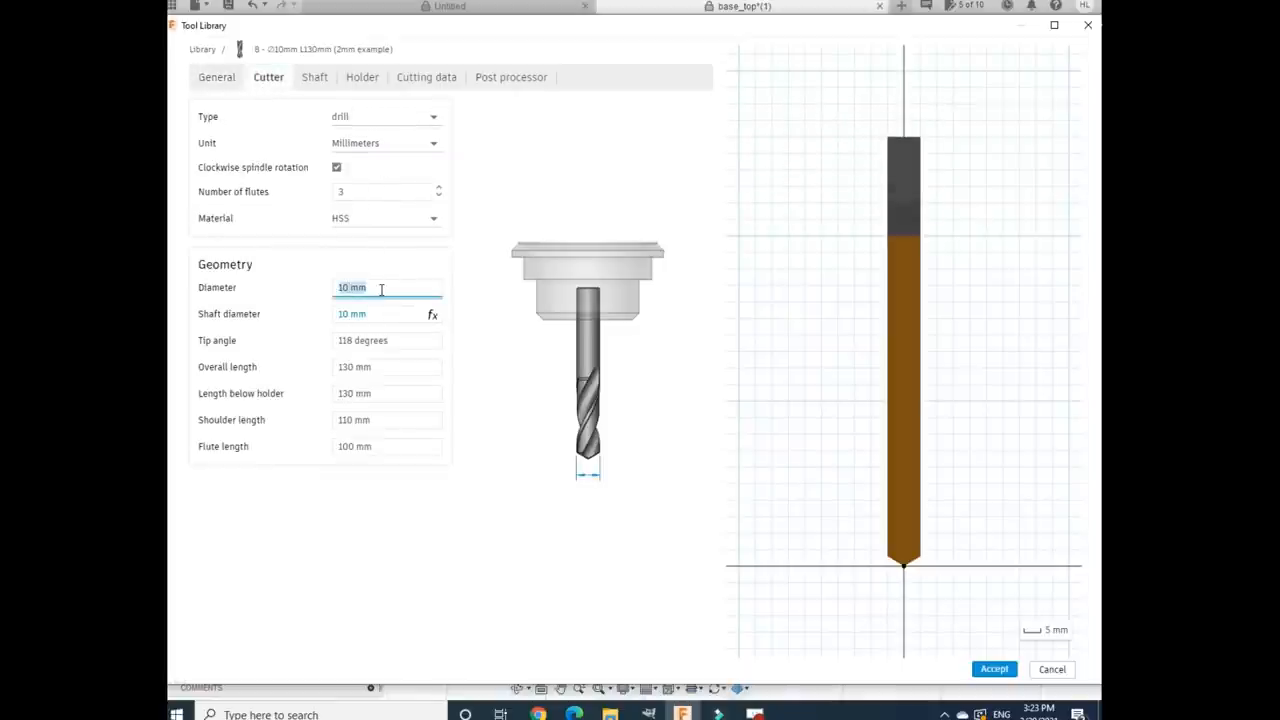
{"action": "type", "text": "2mm"}
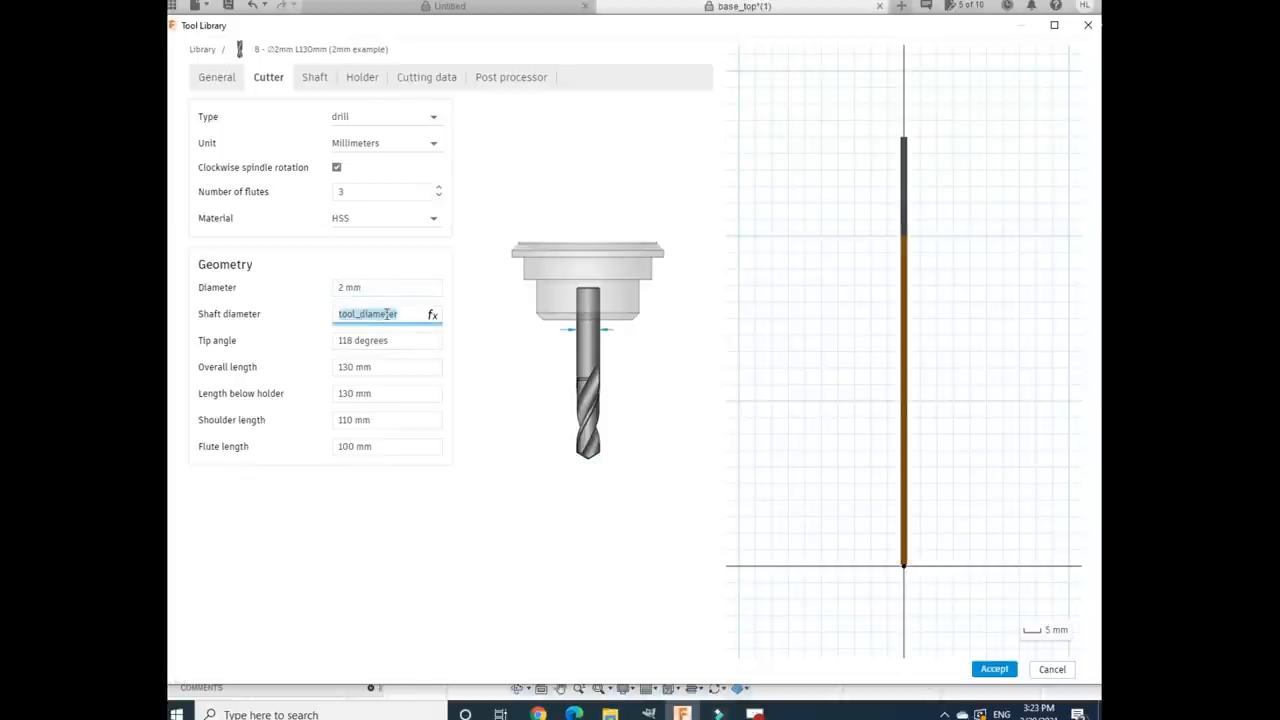
{"action": "type", "text": "2mm"}
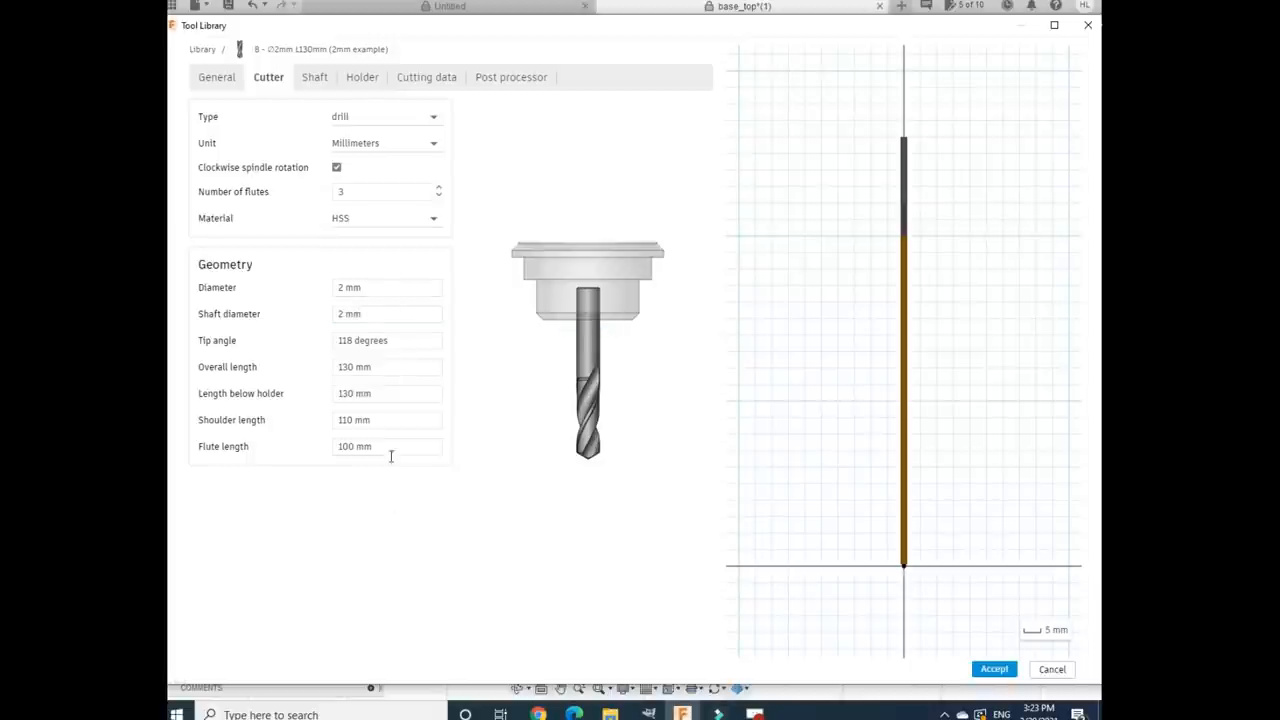
{"action": "left_click", "coordinate": [426, 76]}
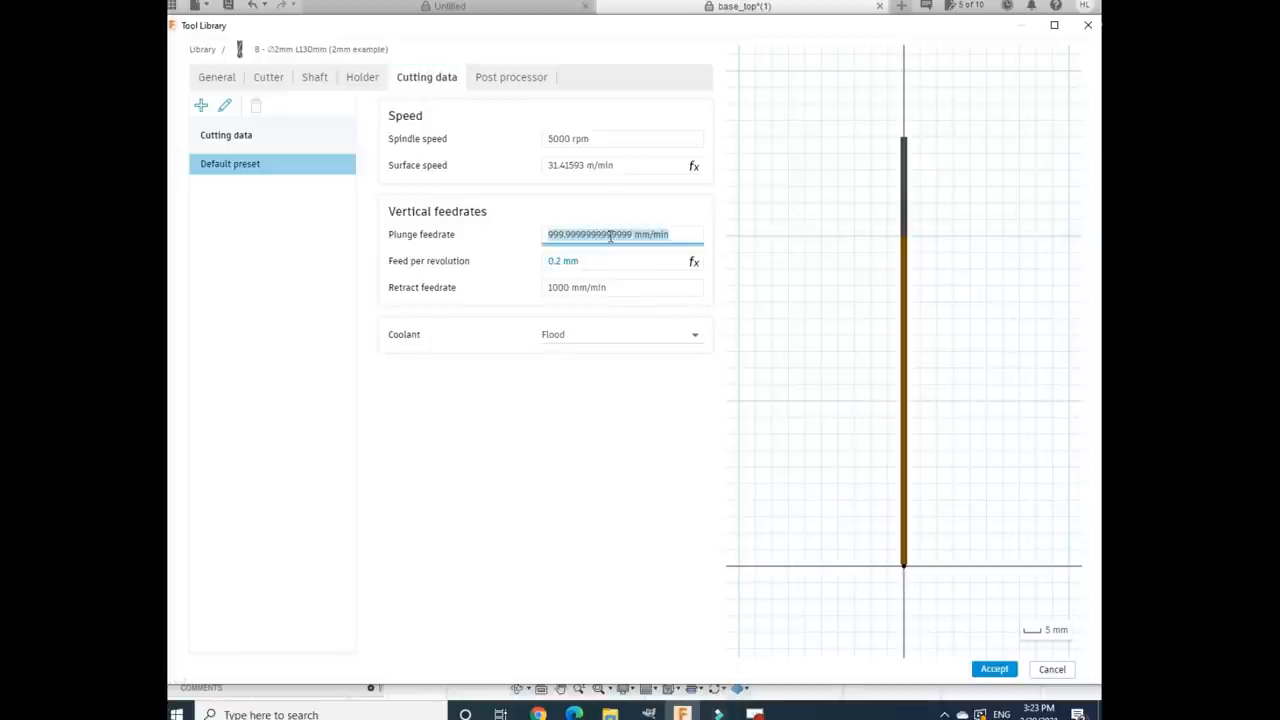
Set the 2 mm drill's plunge feedrate to 5 mm/min, accept it and close the library
{"action": "type", "text": "5 mm/min"}
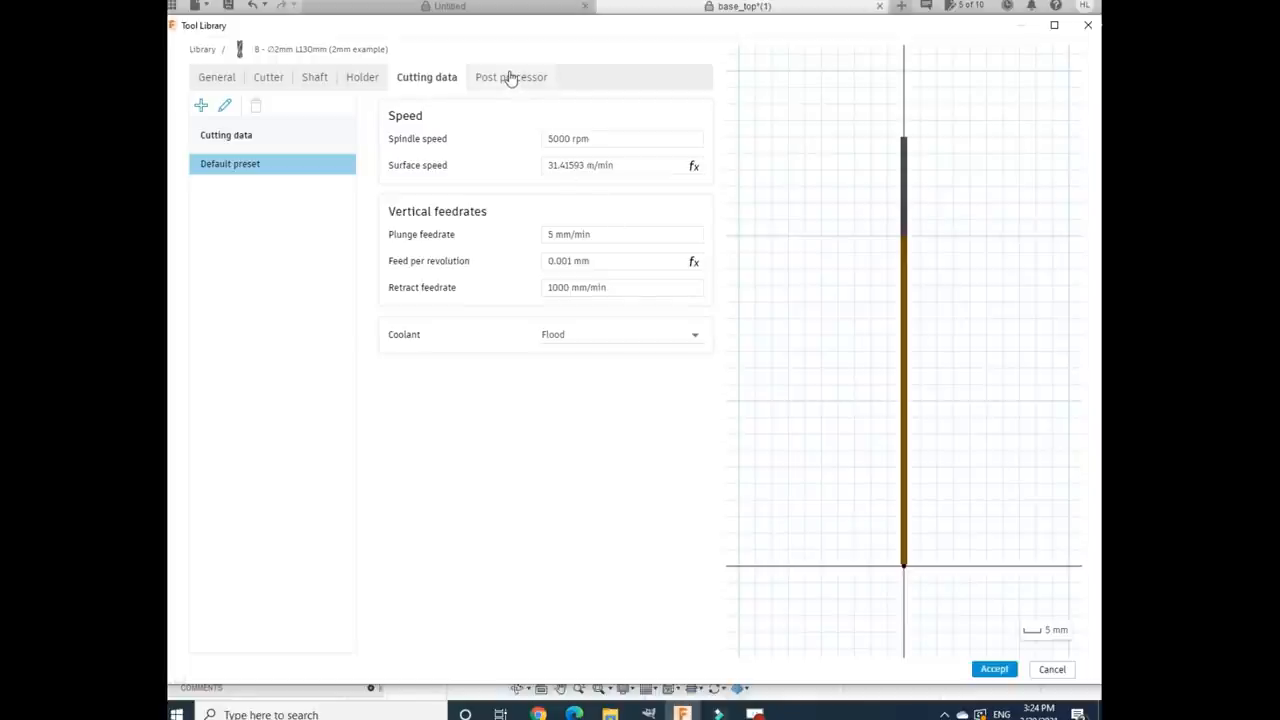
{"action": "mouse_move", "coordinate": [560, 330]}
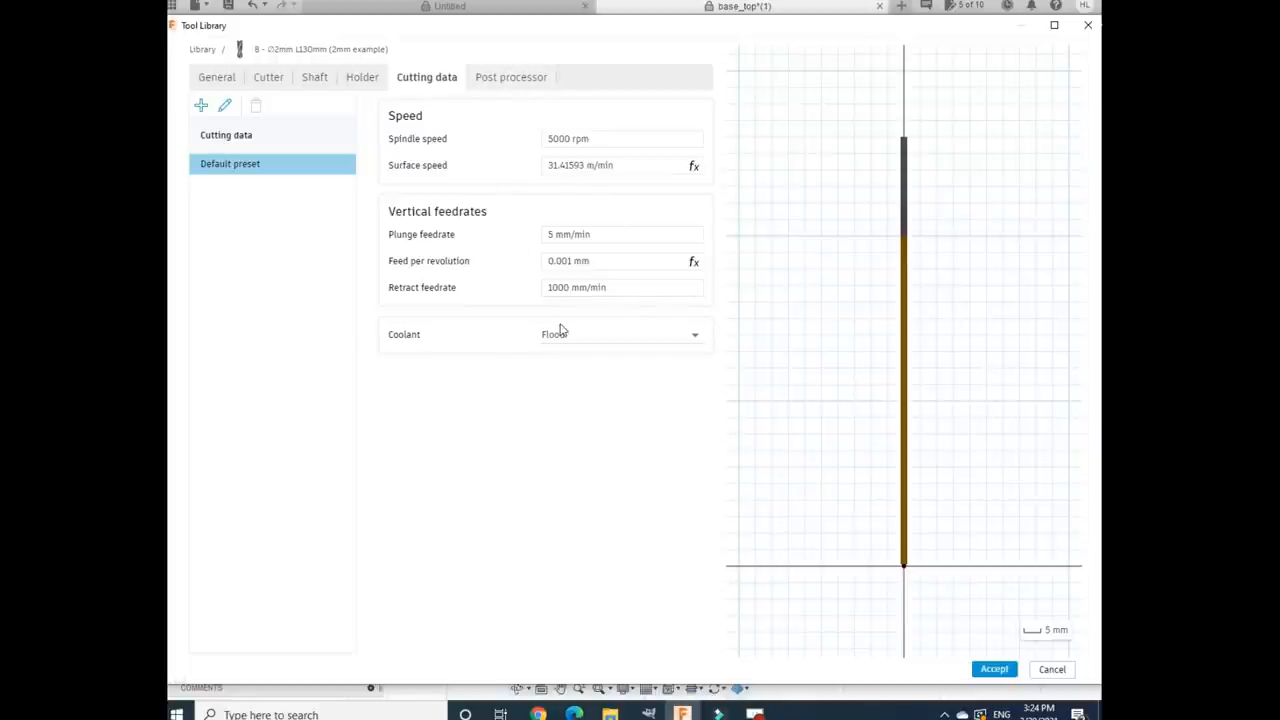
{"action": "left_click", "coordinate": [620, 334]}
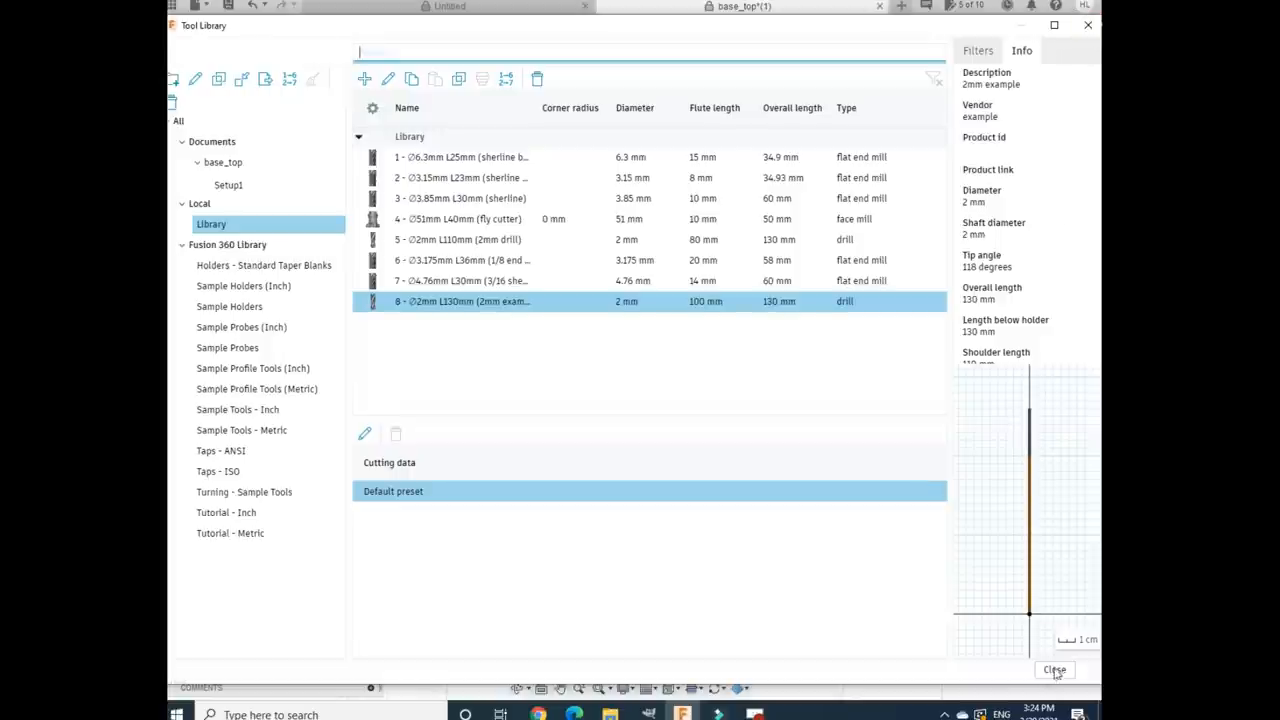
{"action": "left_click", "coordinate": [1052, 670]}
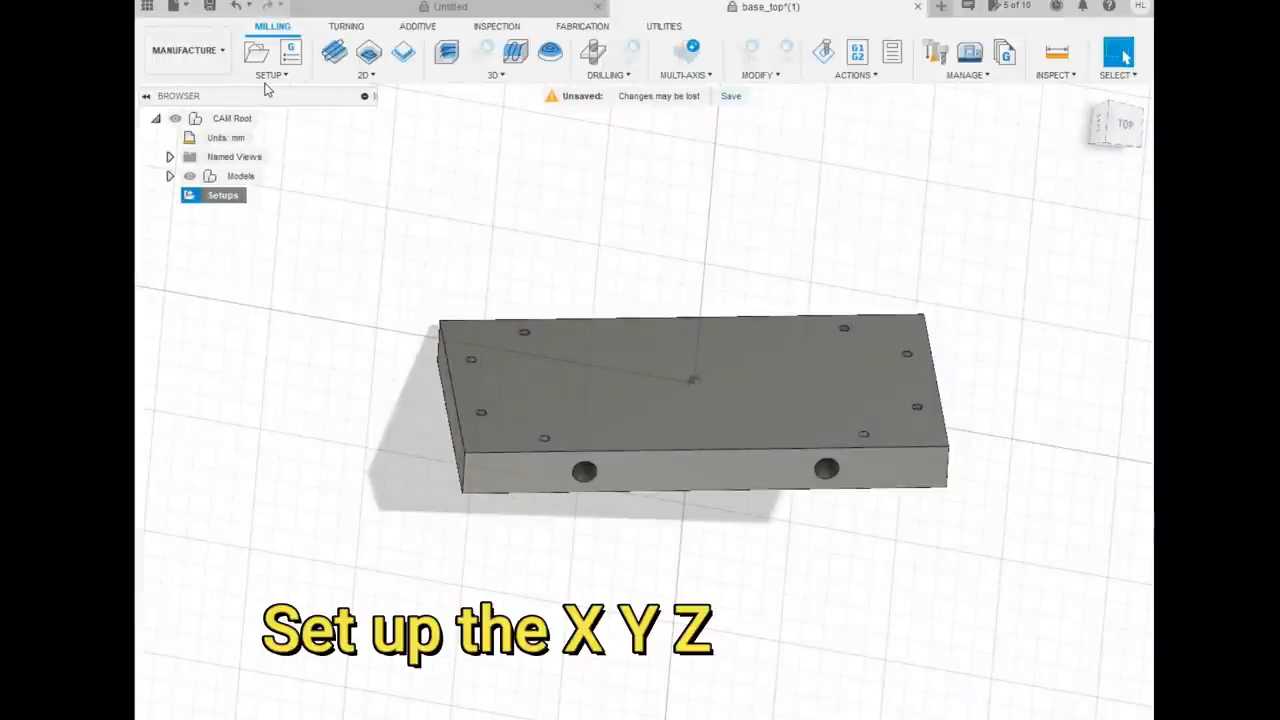
Create a new setup oriented by Z axis with a stock-box origin at the plate's top corner
{"action": "left_click", "coordinate": [256, 52]}
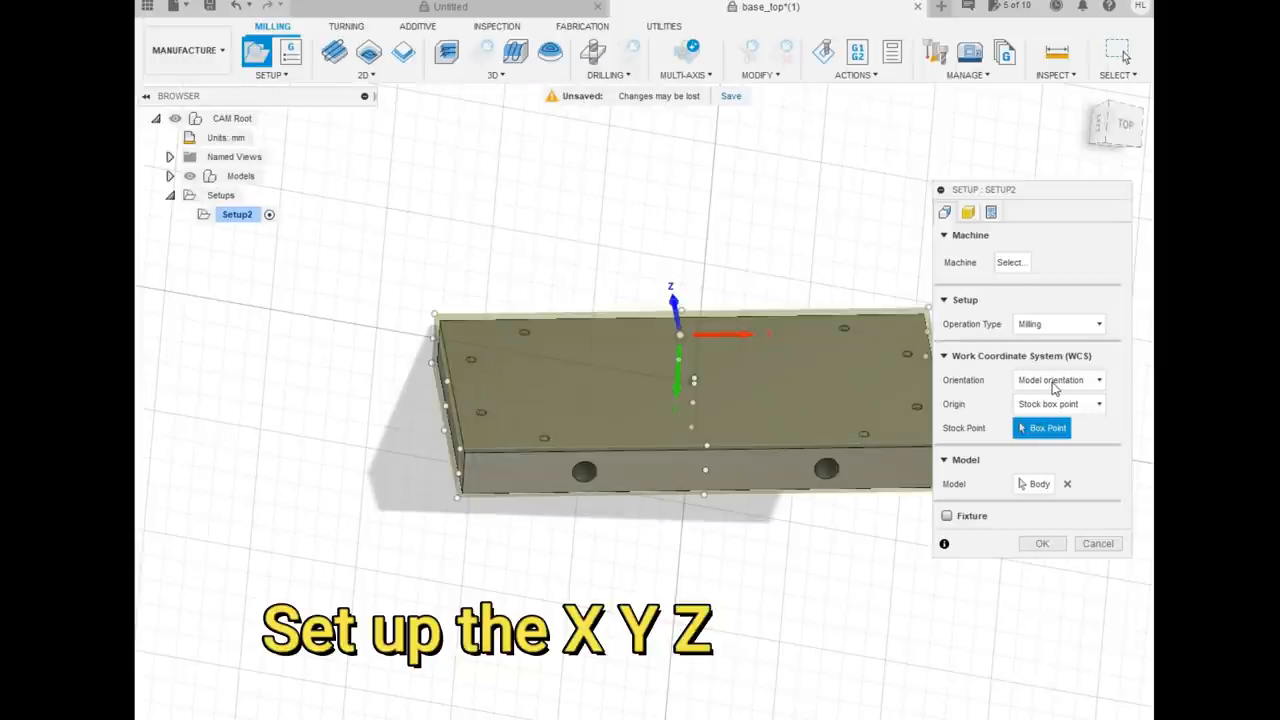
{"action": "left_click", "coordinate": [1058, 380]}
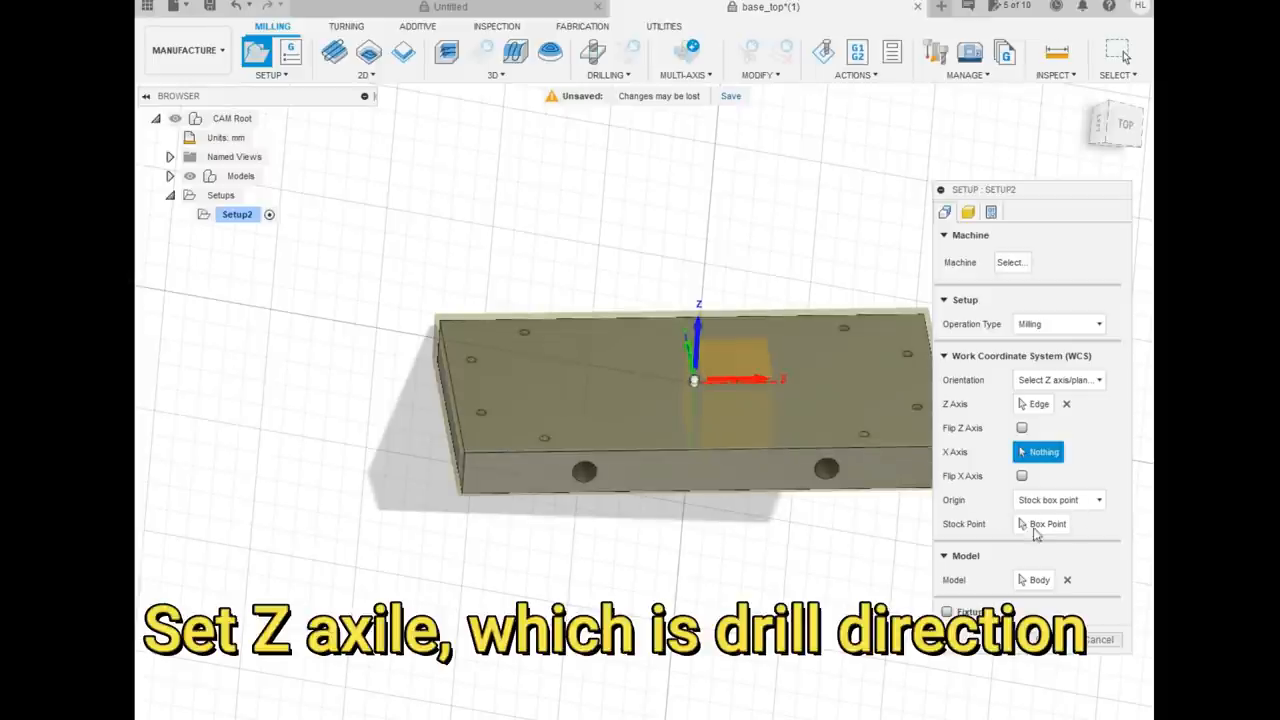
{"action": "left_click", "coordinate": [1060, 500]}
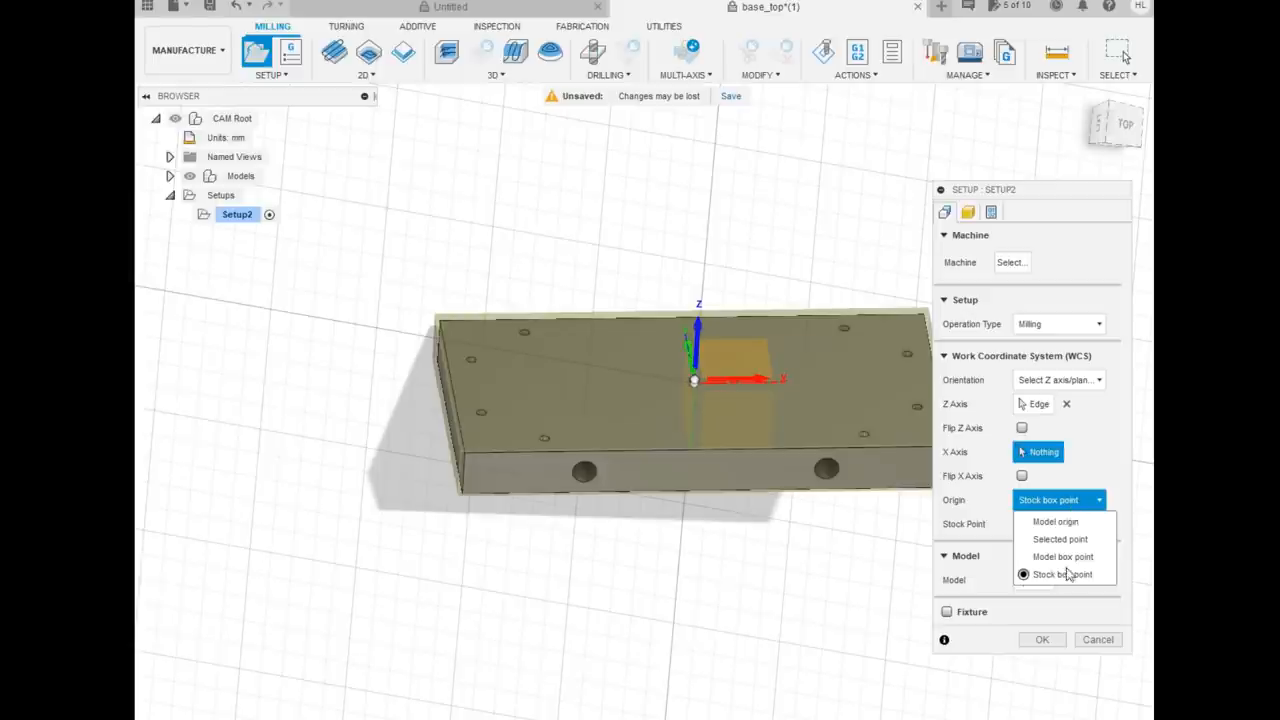
{"action": "left_click", "coordinate": [1062, 574]}
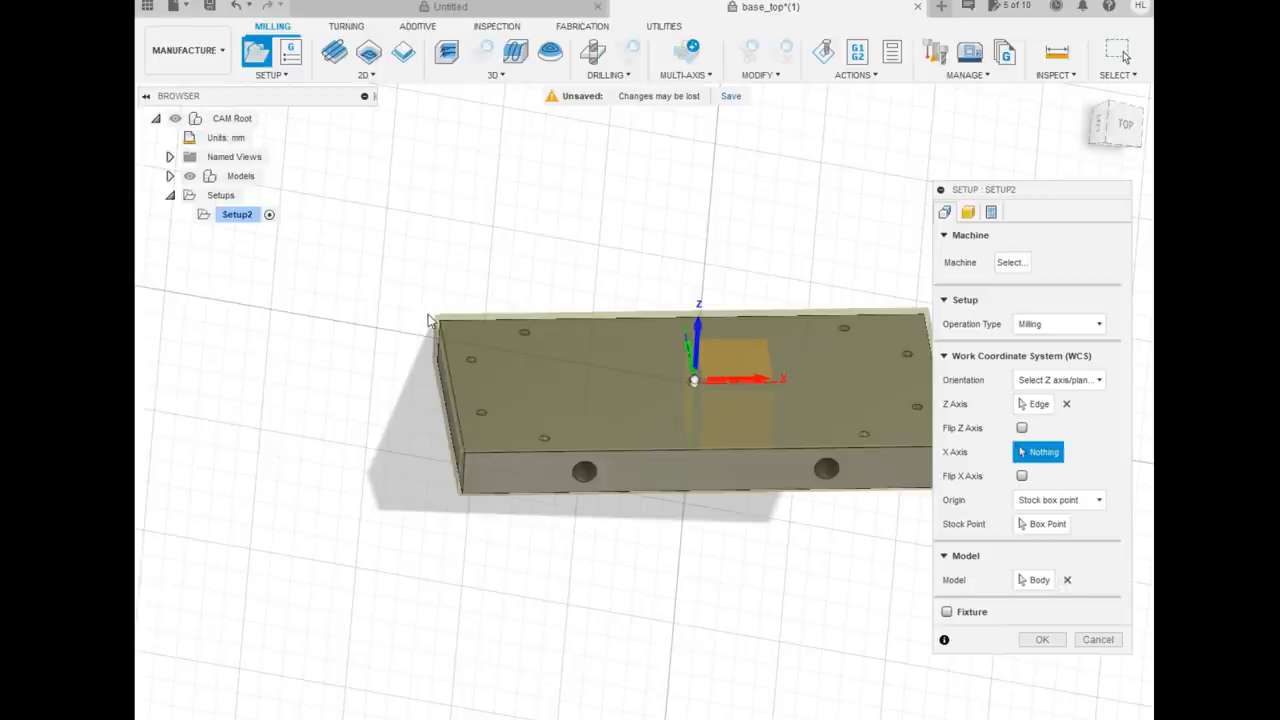
{"action": "mouse_move", "coordinate": [436, 324]}
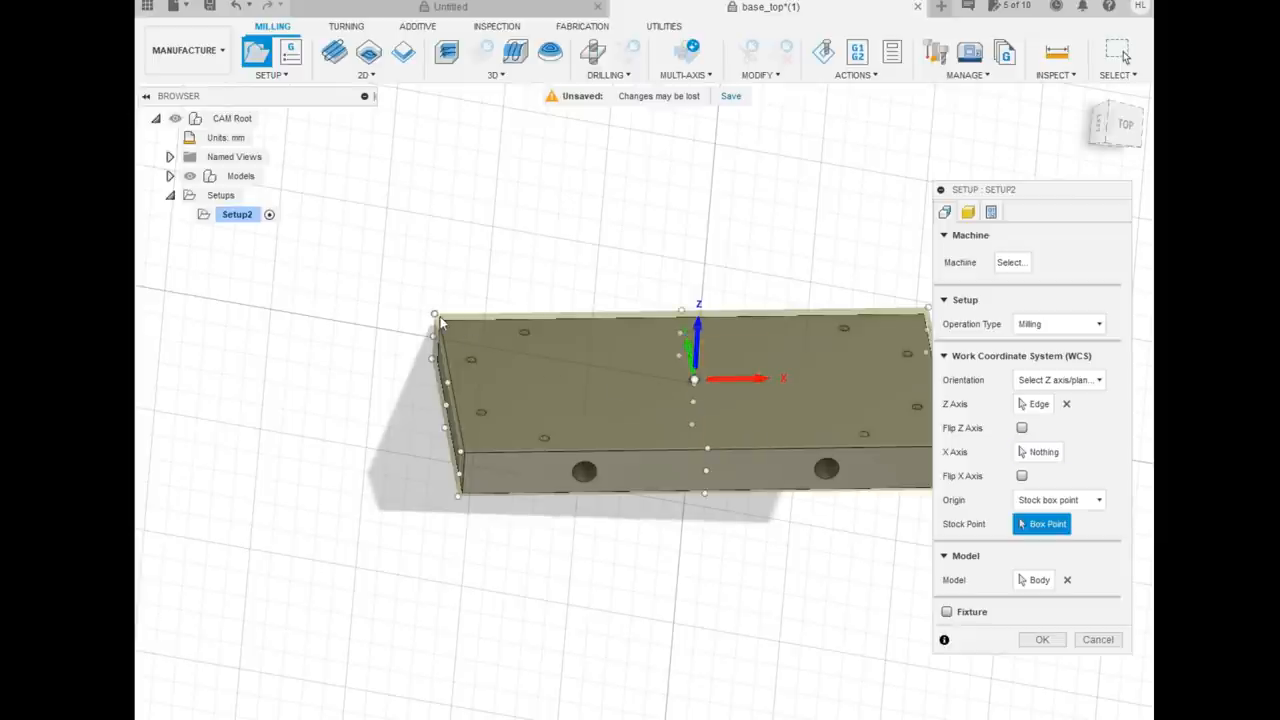
{"action": "left_click", "coordinate": [436, 314]}
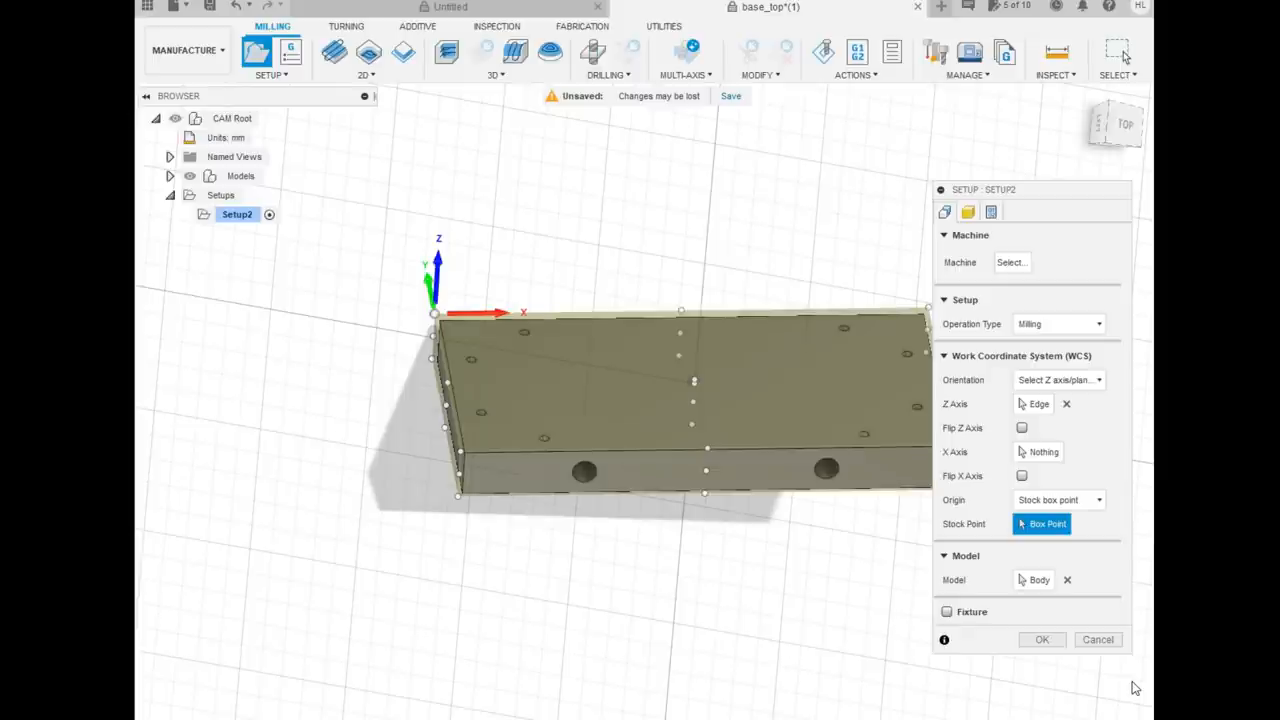
Zero the stock side offset and confirm the new setup
{"action": "left_click", "coordinate": [968, 212]}
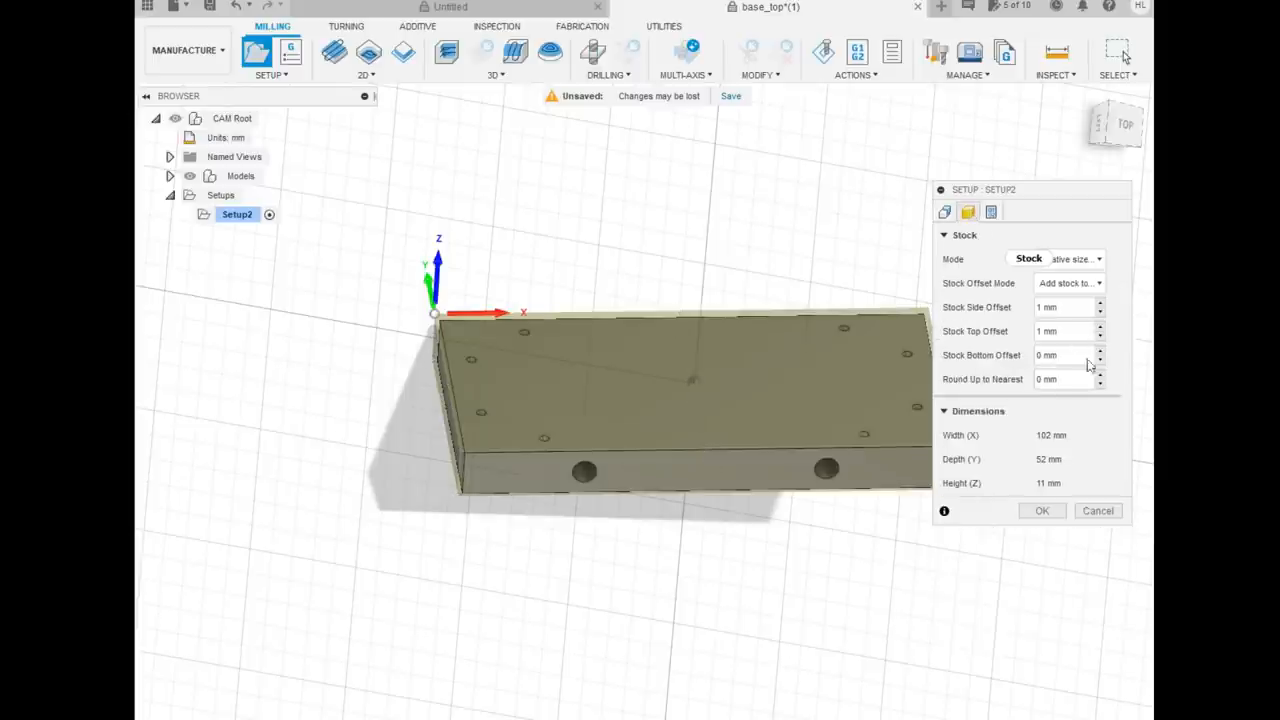
{"action": "left_click", "coordinate": [1070, 258]}
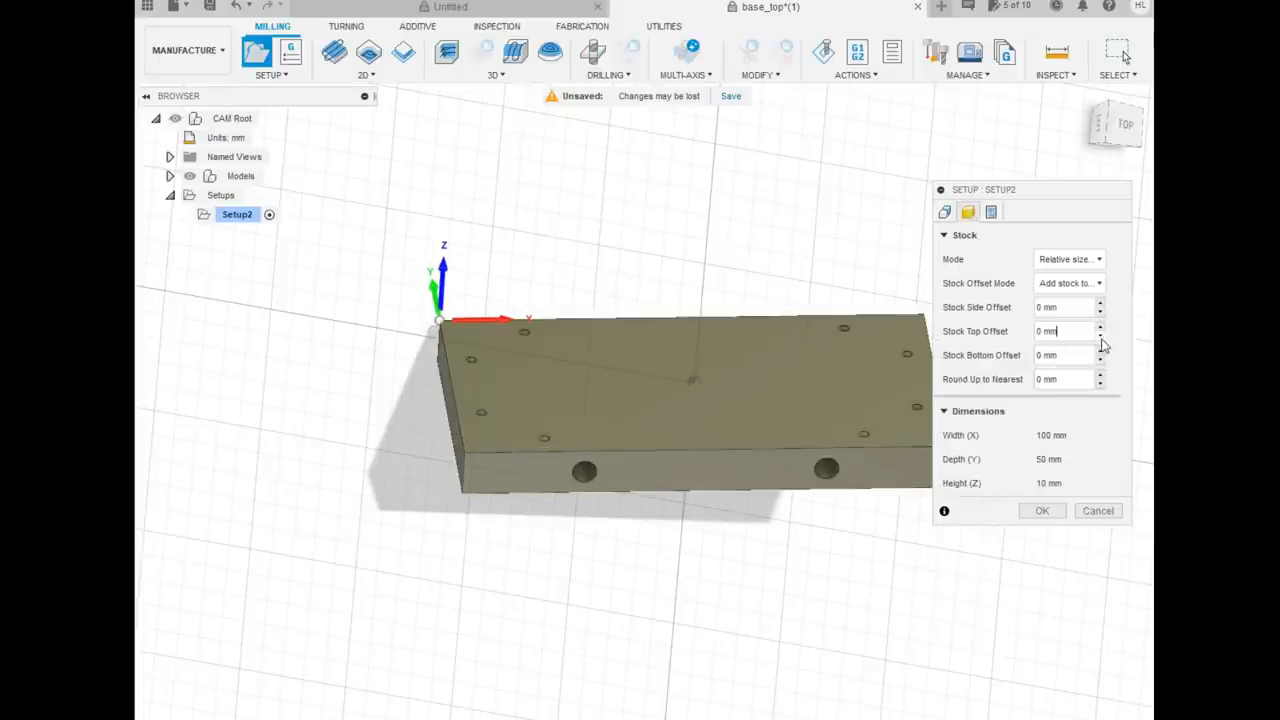
{"action": "left_click", "coordinate": [1040, 510]}
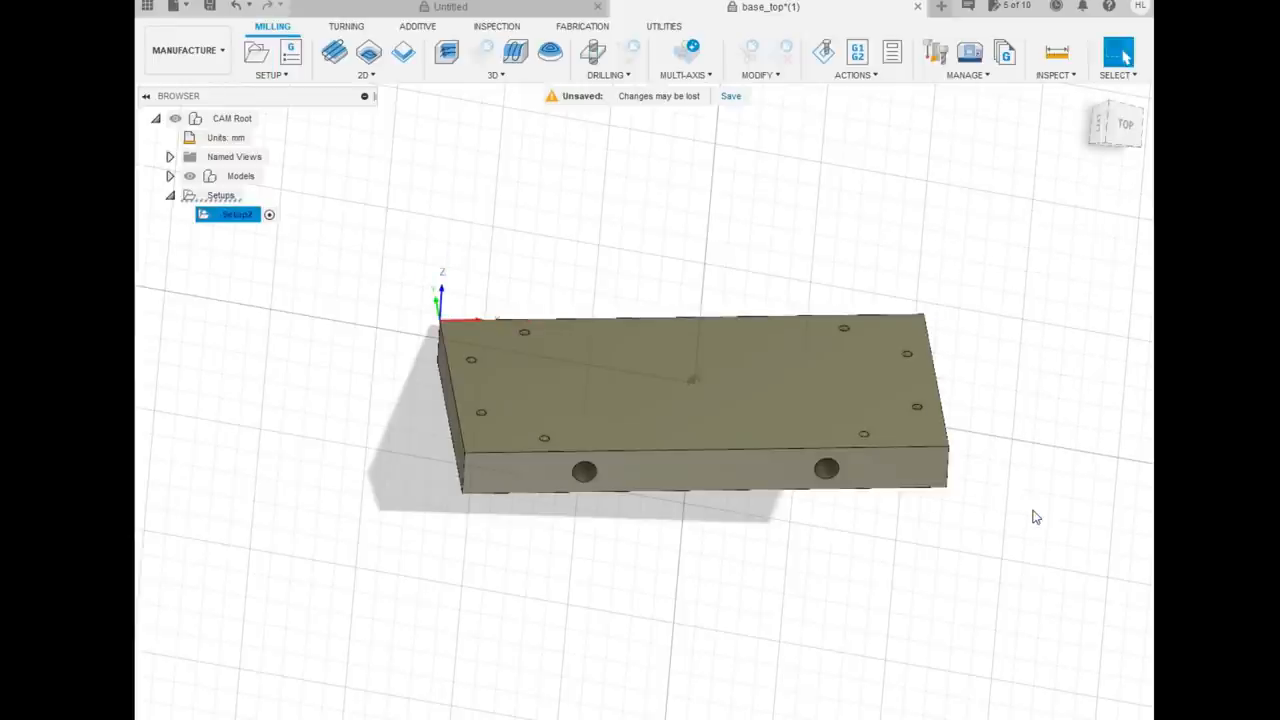
{"action": "mouse_move", "coordinate": [448, 138]}
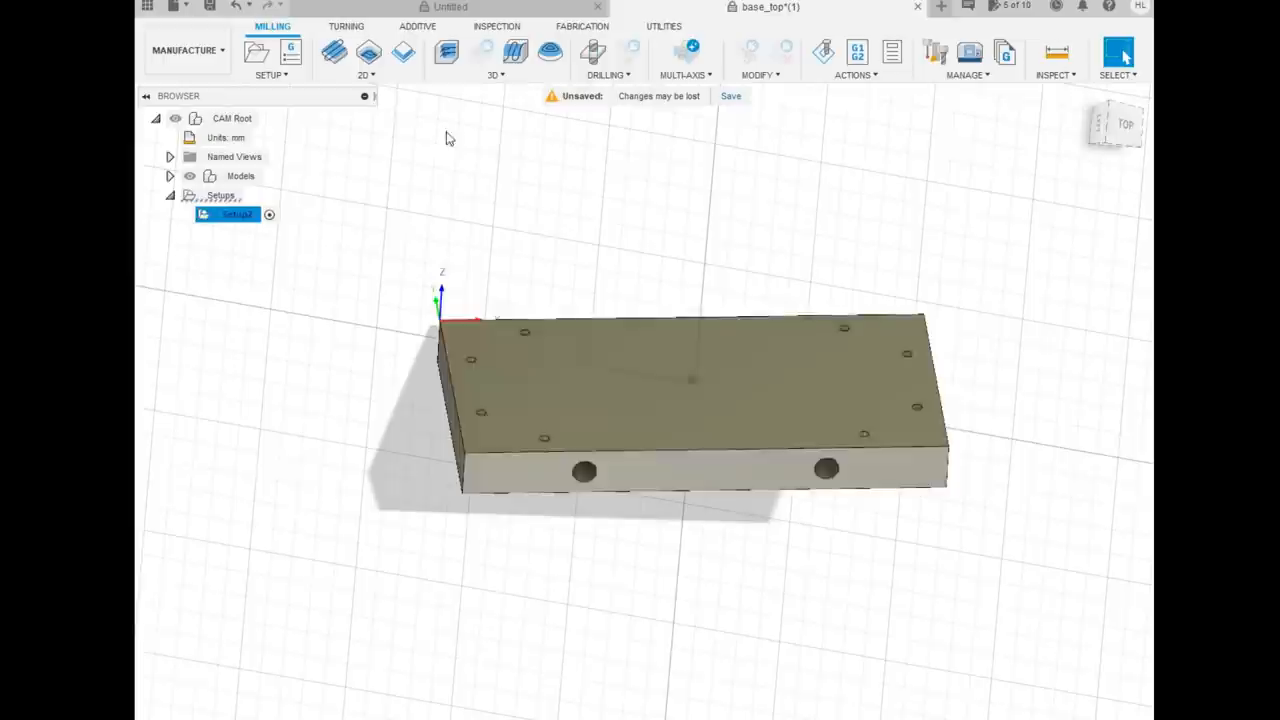
{"action": "mouse_move", "coordinate": [592, 52]}
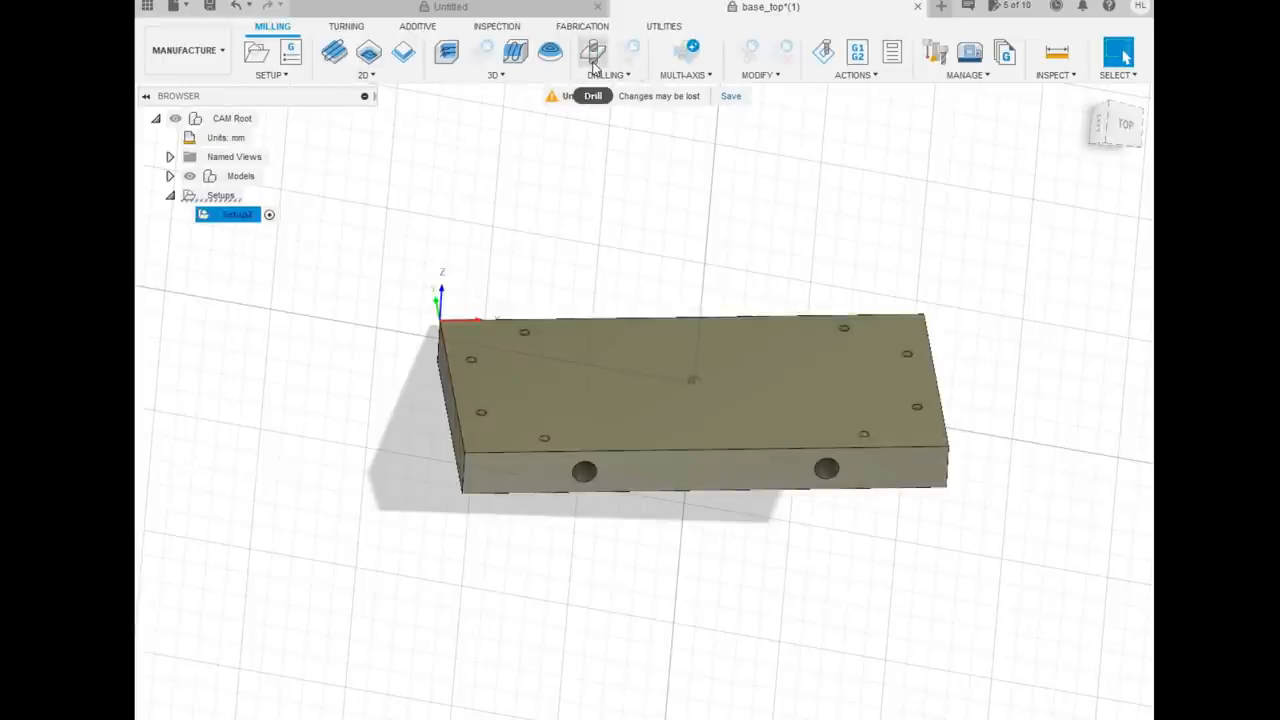
Start a Drill operation and assign the 2 mm drill from the library
{"action": "left_click", "coordinate": [592, 52]}
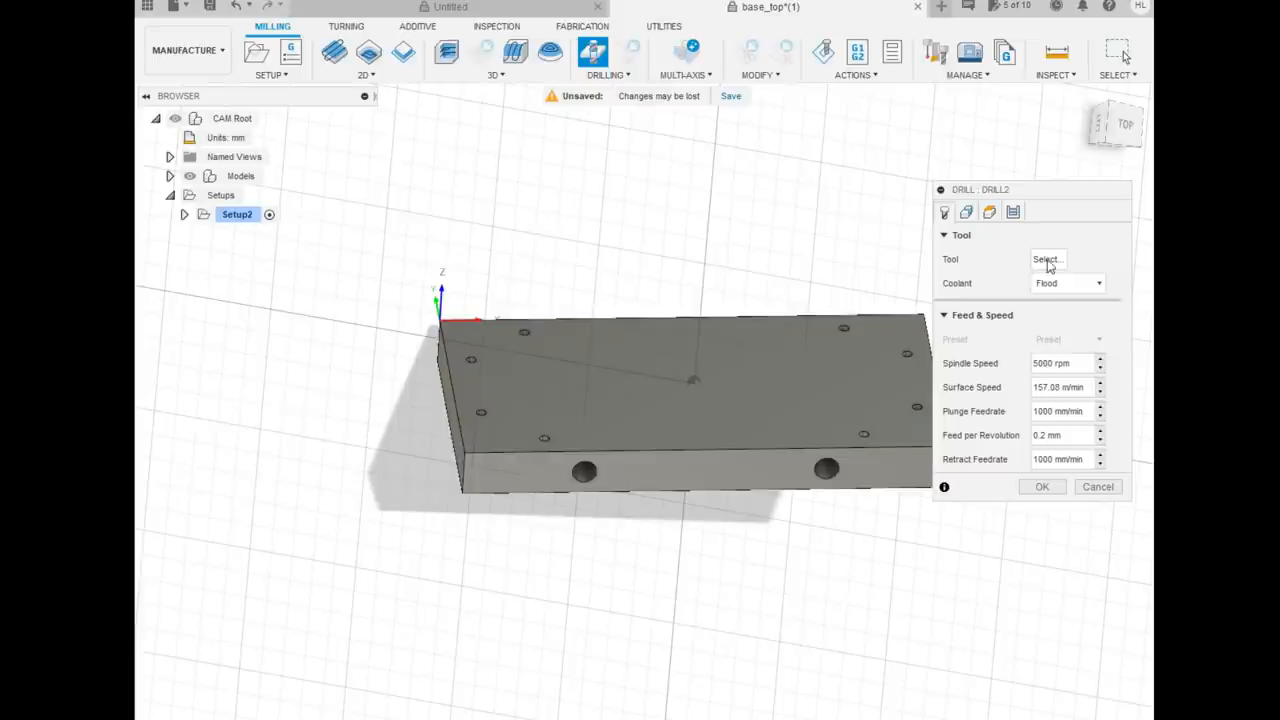
{"action": "left_click", "coordinate": [1046, 260]}
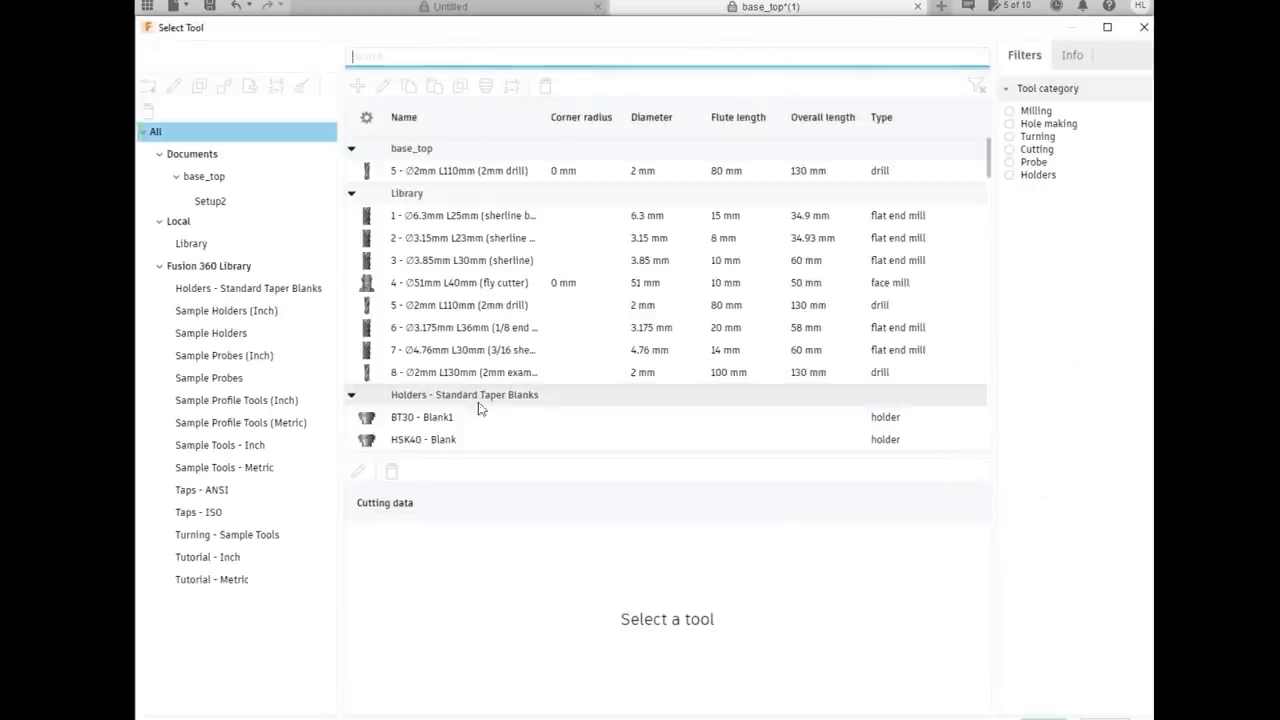
{"action": "left_click", "coordinate": [464, 372]}
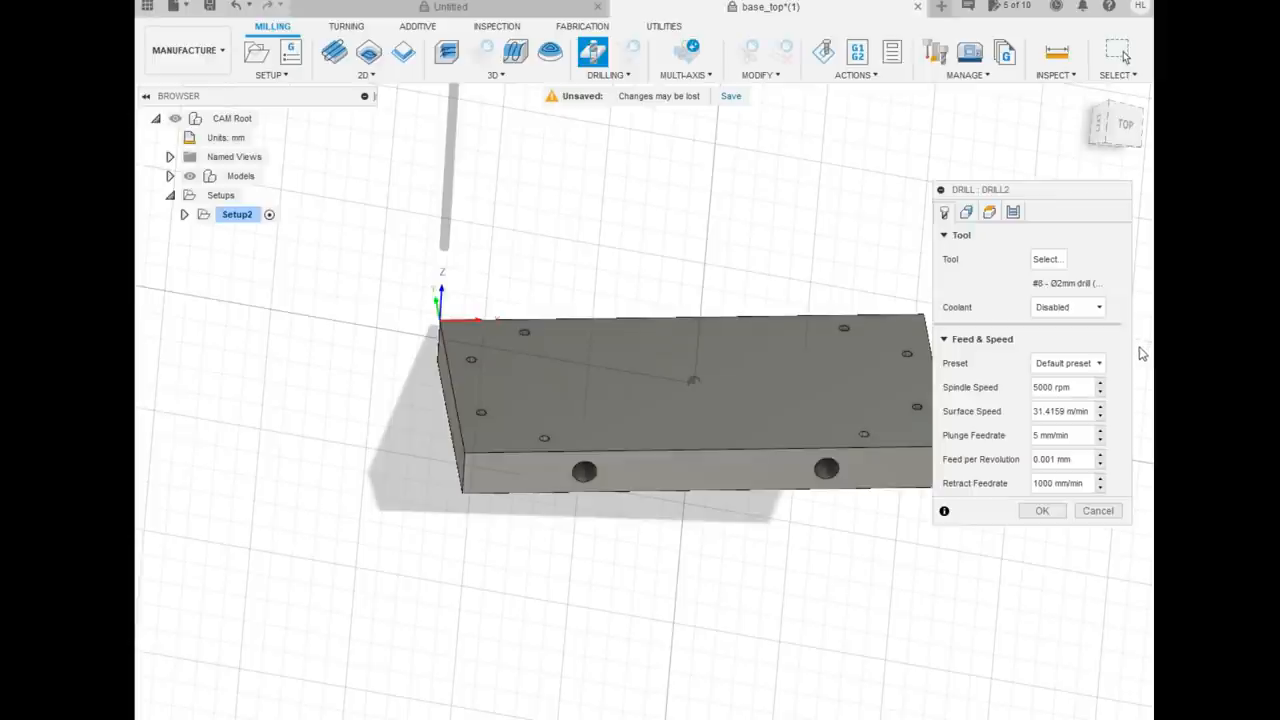
Select three holes on the plate's top face as the drilling geometry
{"action": "left_click", "coordinate": [966, 212]}
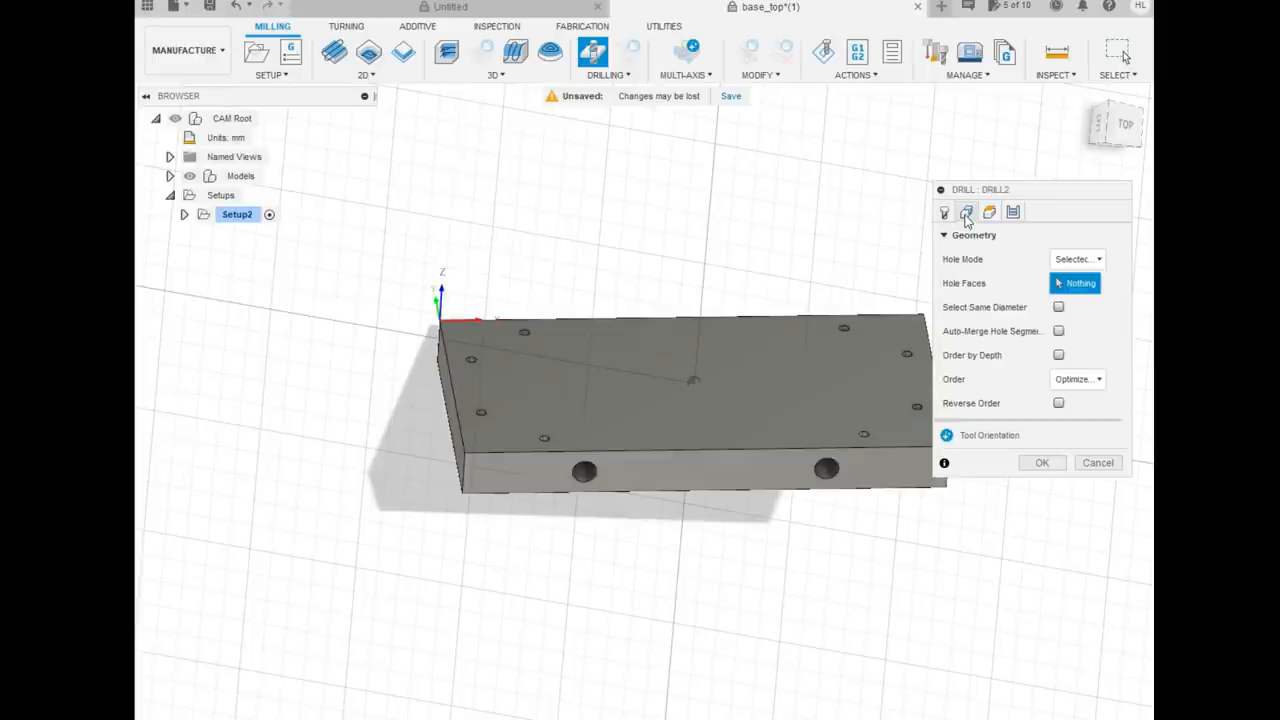
{"action": "left_click", "coordinate": [472, 360]}
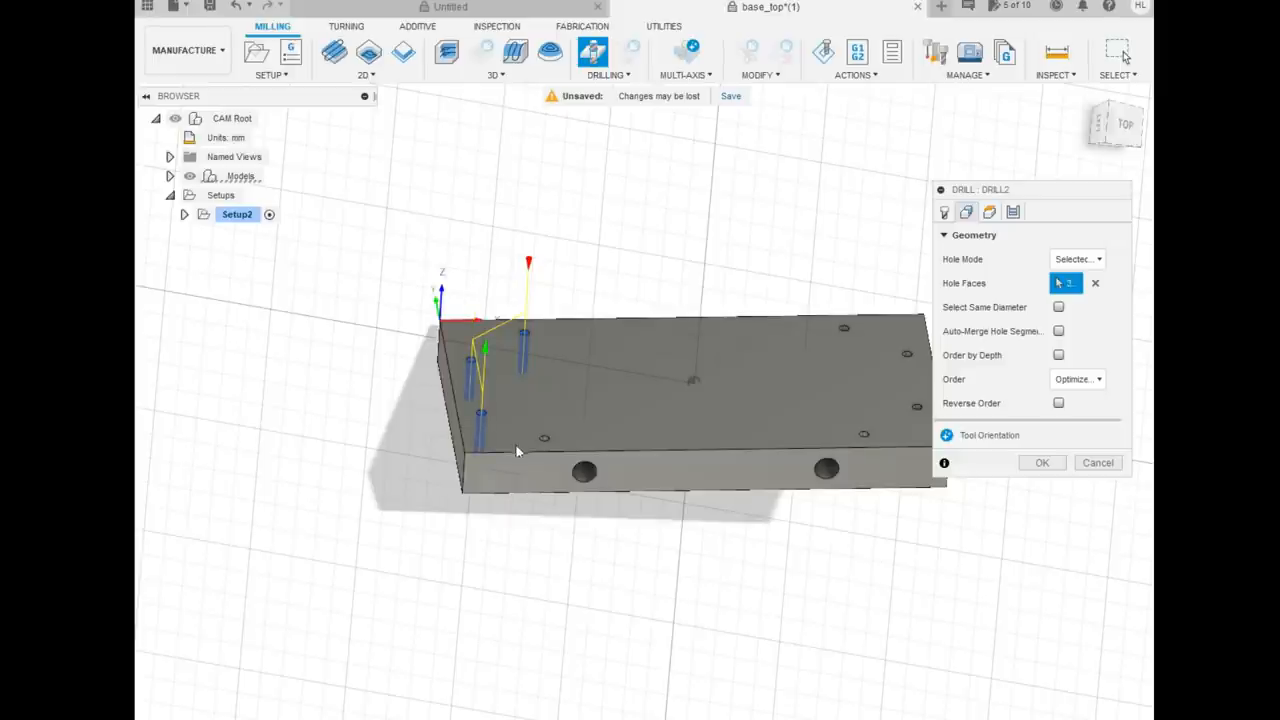
{"action": "left_click", "coordinate": [544, 440]}
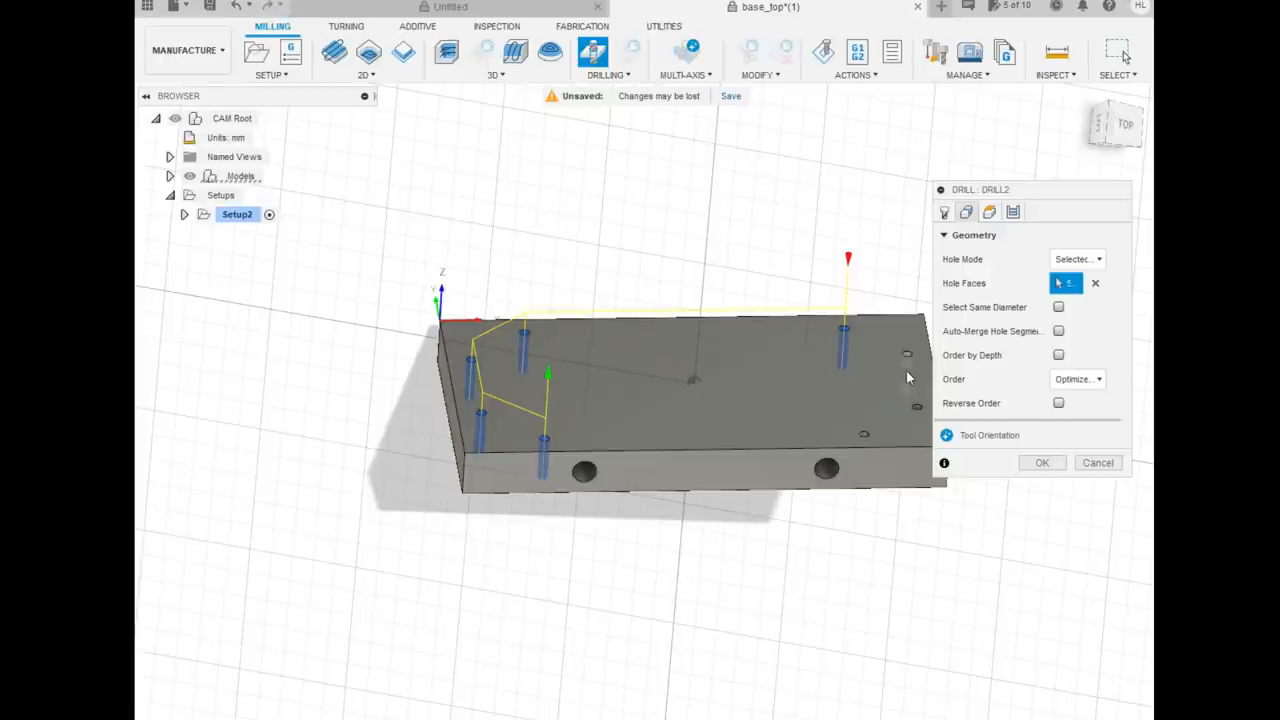
{"action": "left_click", "coordinate": [864, 440]}
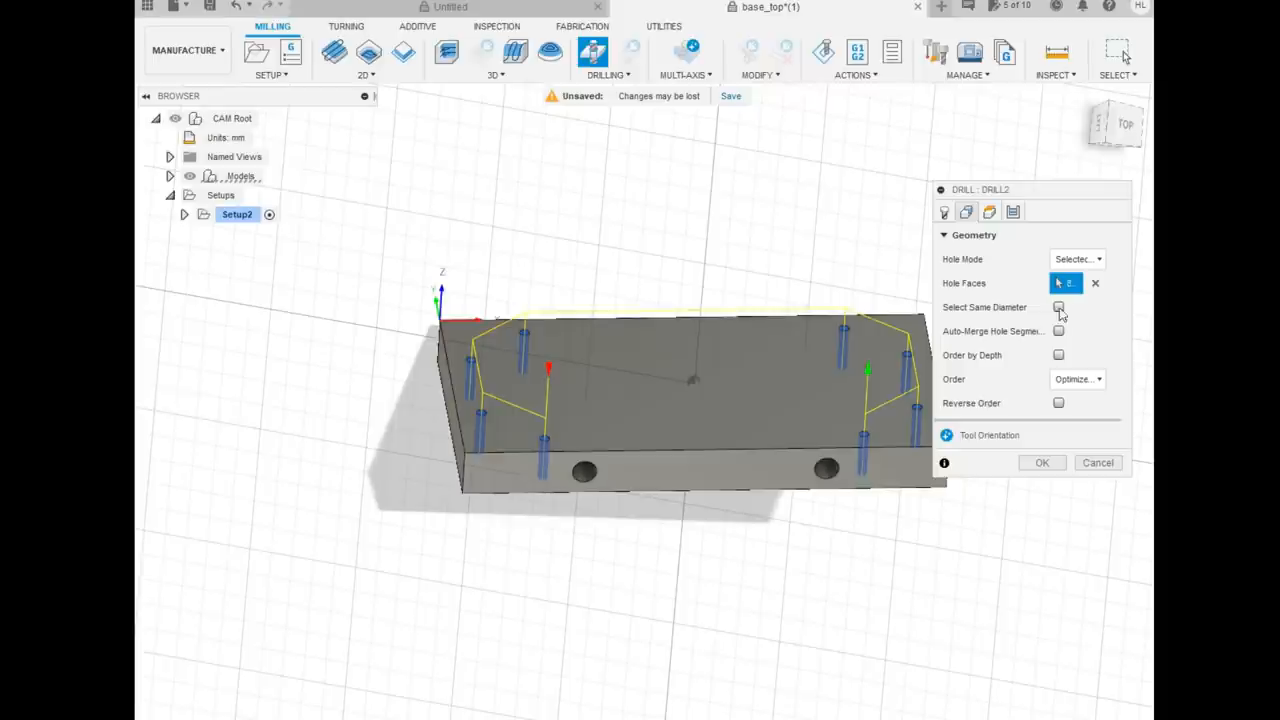
Review the heights, cycle and tool settings, then confirm the drill operation to generate its toolpath
{"action": "left_click", "coordinate": [988, 212]}
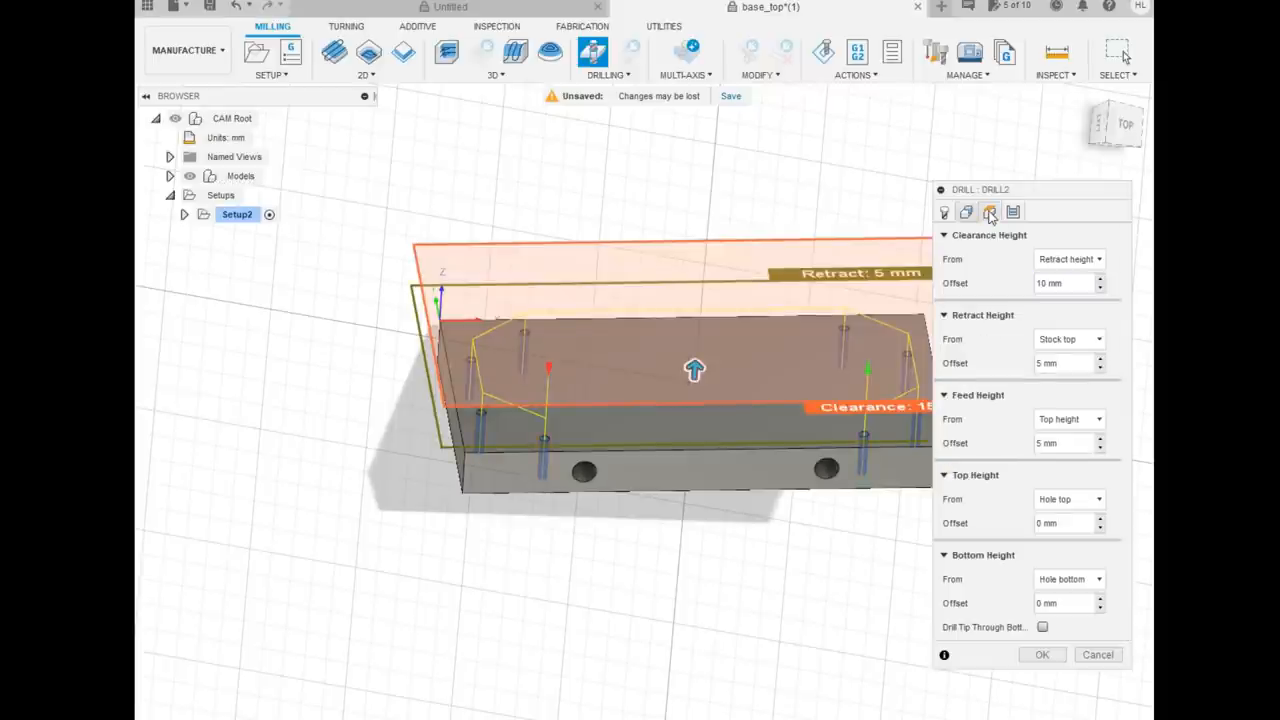
{"action": "left_click", "coordinate": [990, 212]}
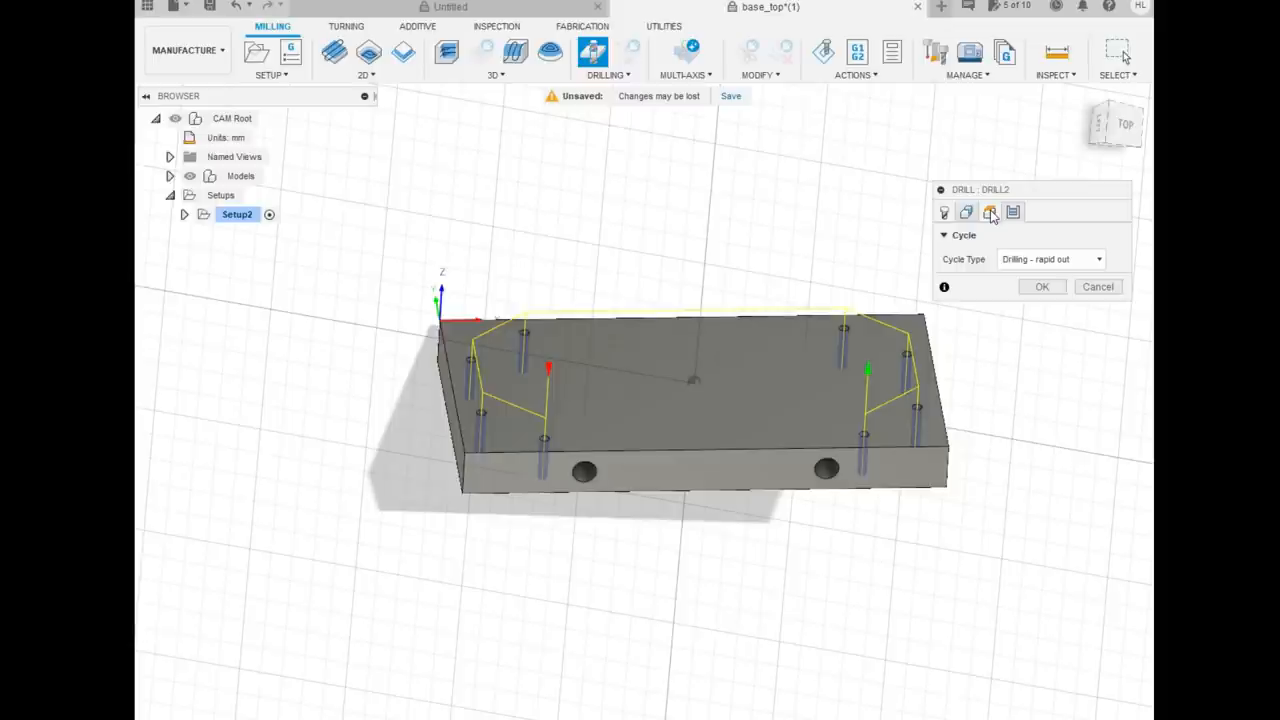
{"action": "left_click", "coordinate": [988, 212]}
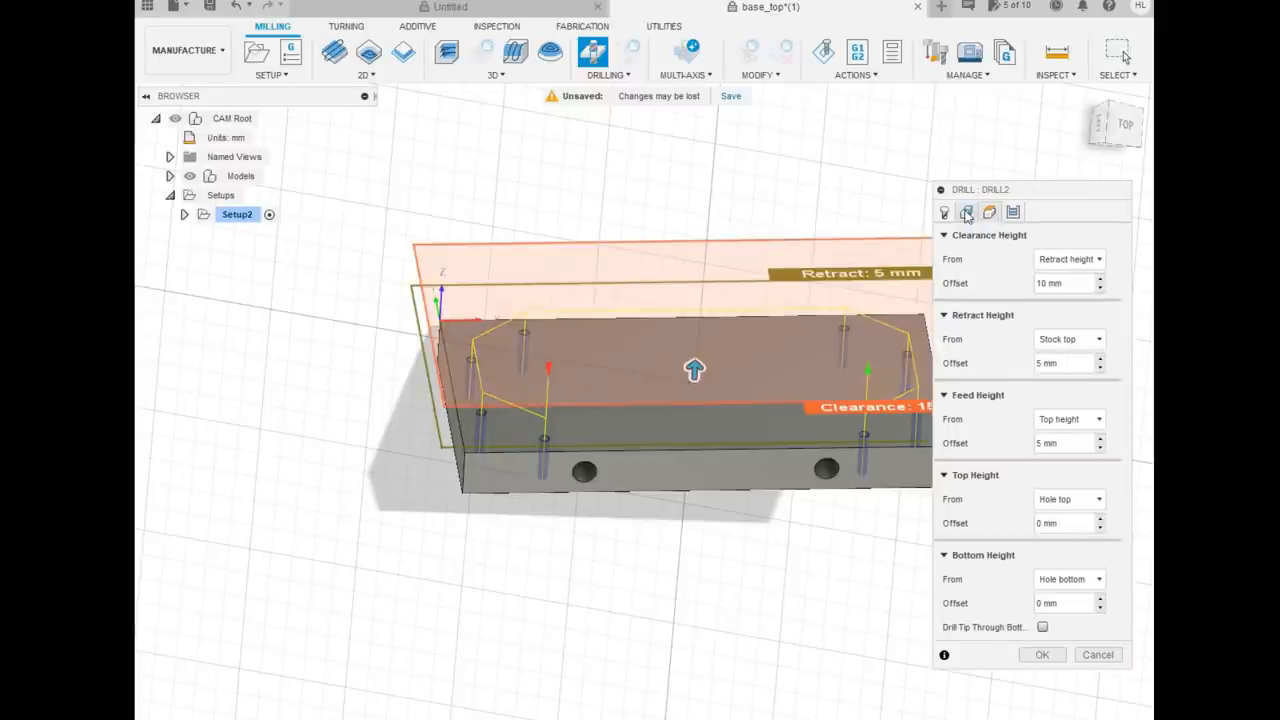
{"action": "left_click", "coordinate": [944, 212]}
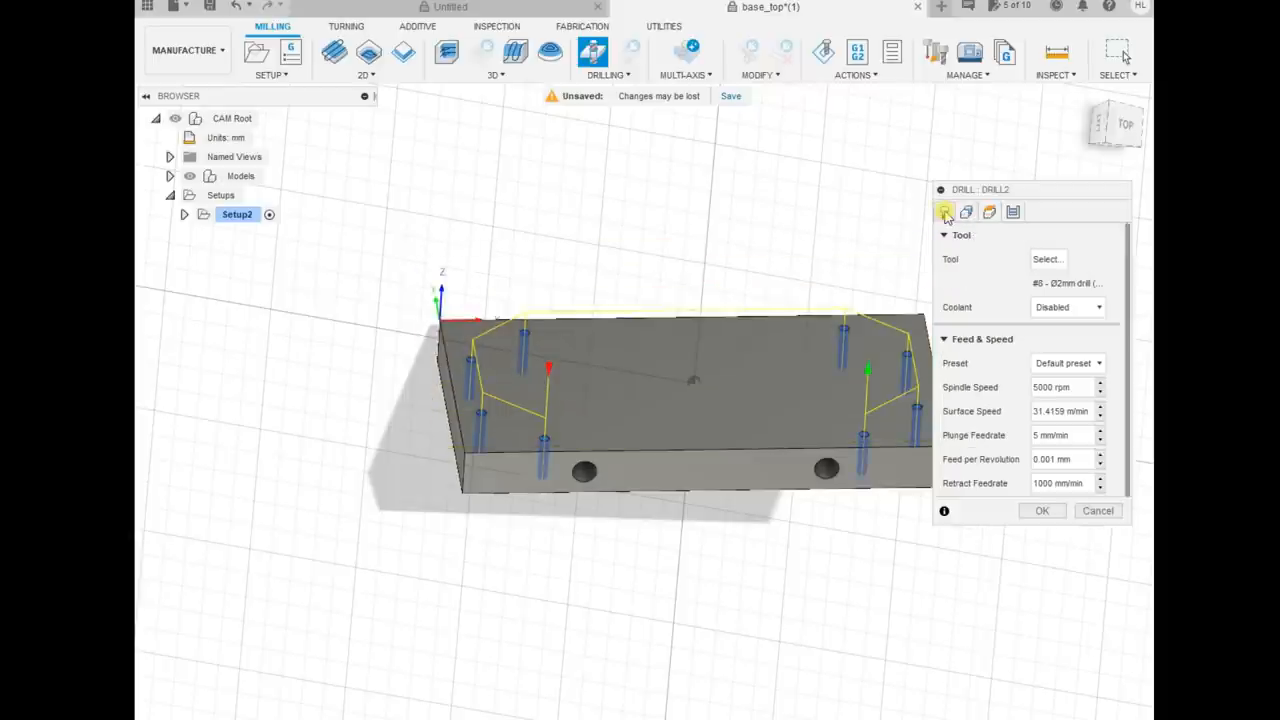
{"action": "left_click", "coordinate": [1040, 510]}
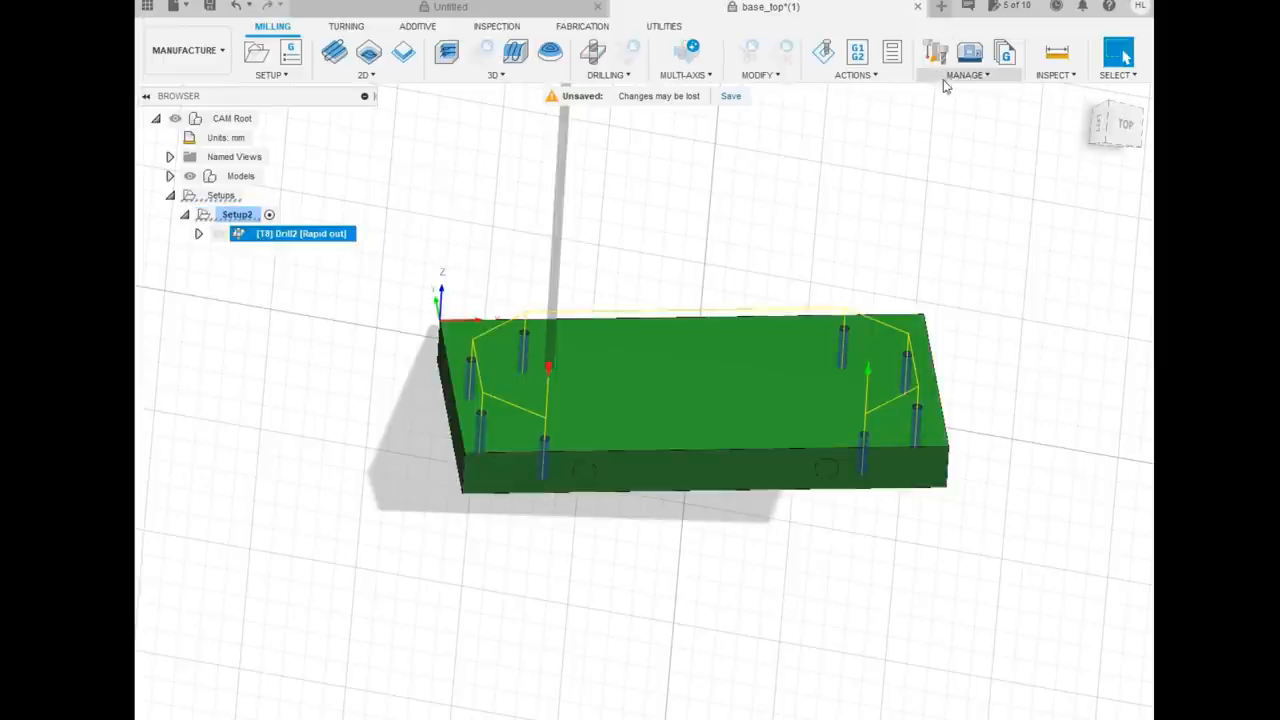
{"action": "left_click", "coordinate": [824, 52]}
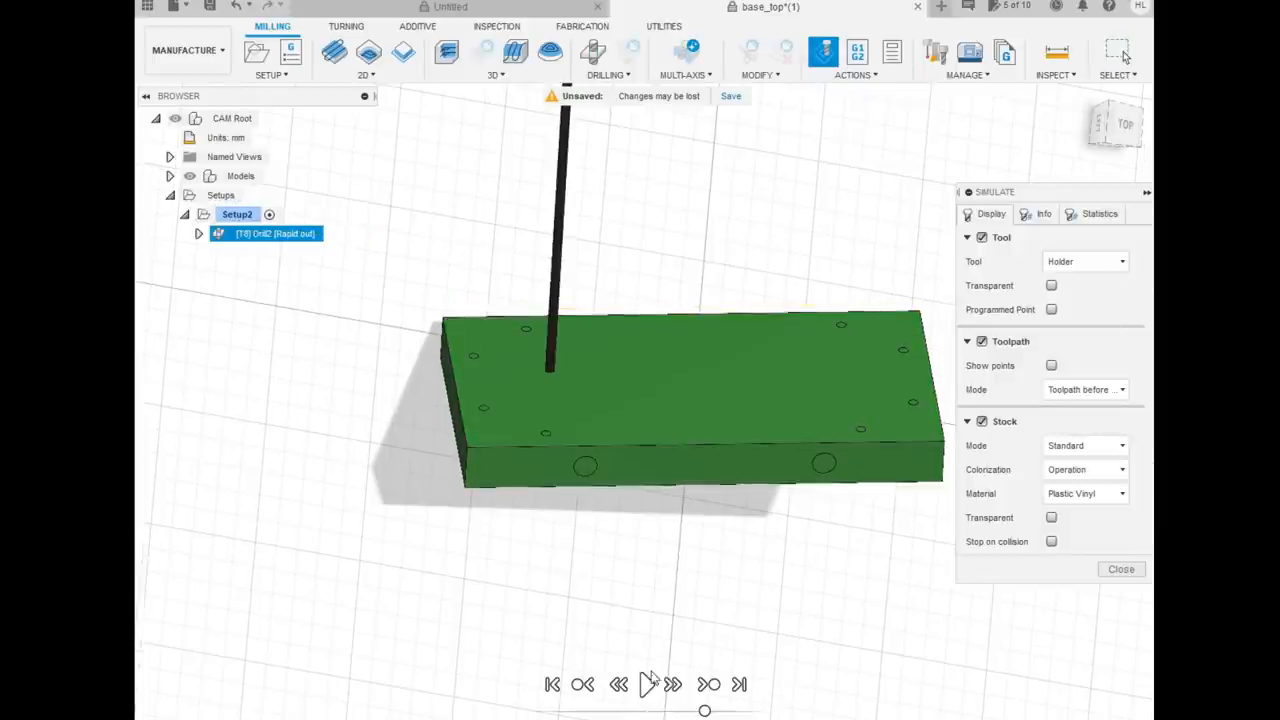
{"action": "left_click", "coordinate": [646, 684]}
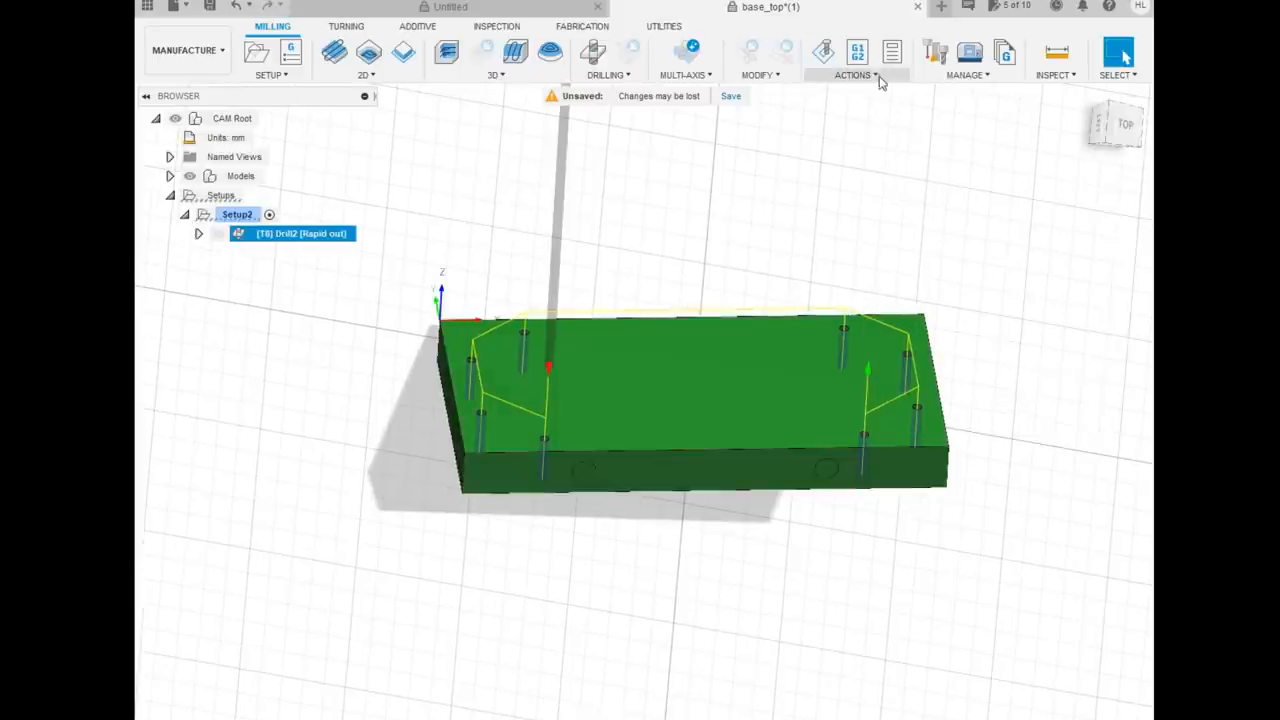
Start Post Process for Setup2 with the LinuxCNC (EMC2) post configuration selected
{"action": "left_click", "coordinate": [852, 58]}
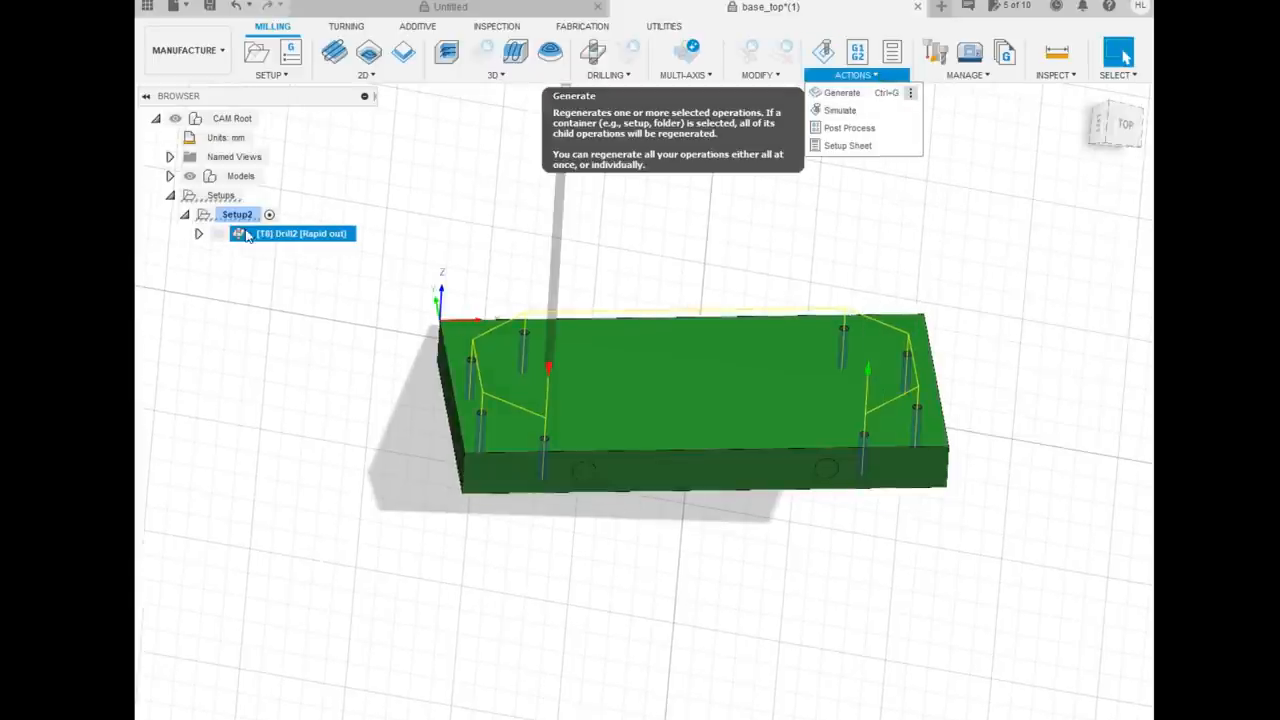
{"action": "left_click", "coordinate": [840, 92]}
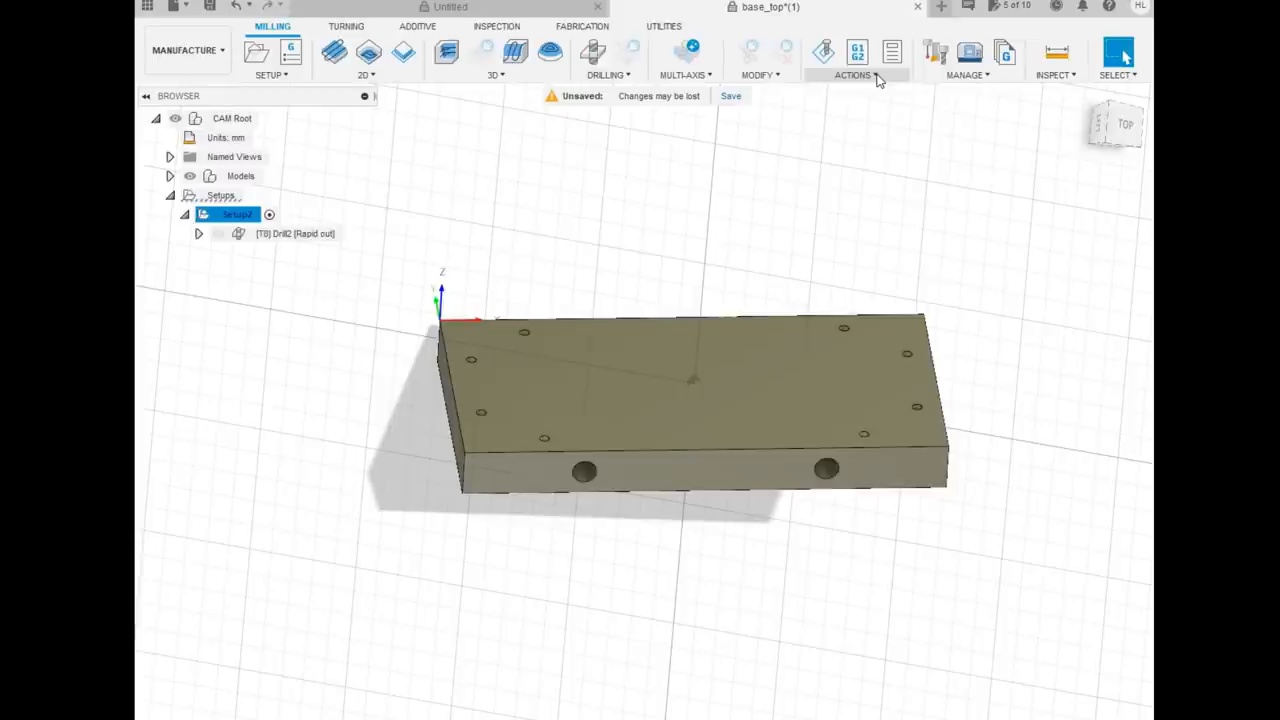
{"action": "left_click", "coordinate": [852, 74]}
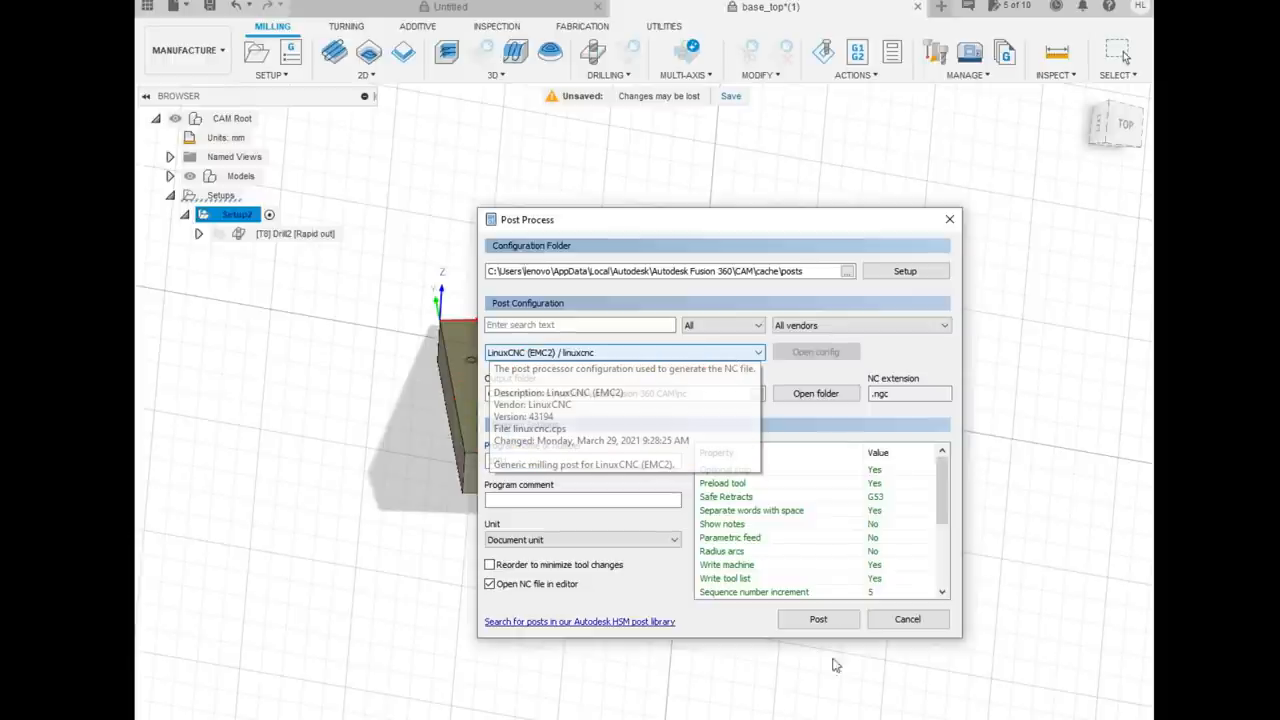
Post the G-code, saving it over the existing base_top.ngc instead of the default 1001 name
{"action": "left_click", "coordinate": [818, 620]}
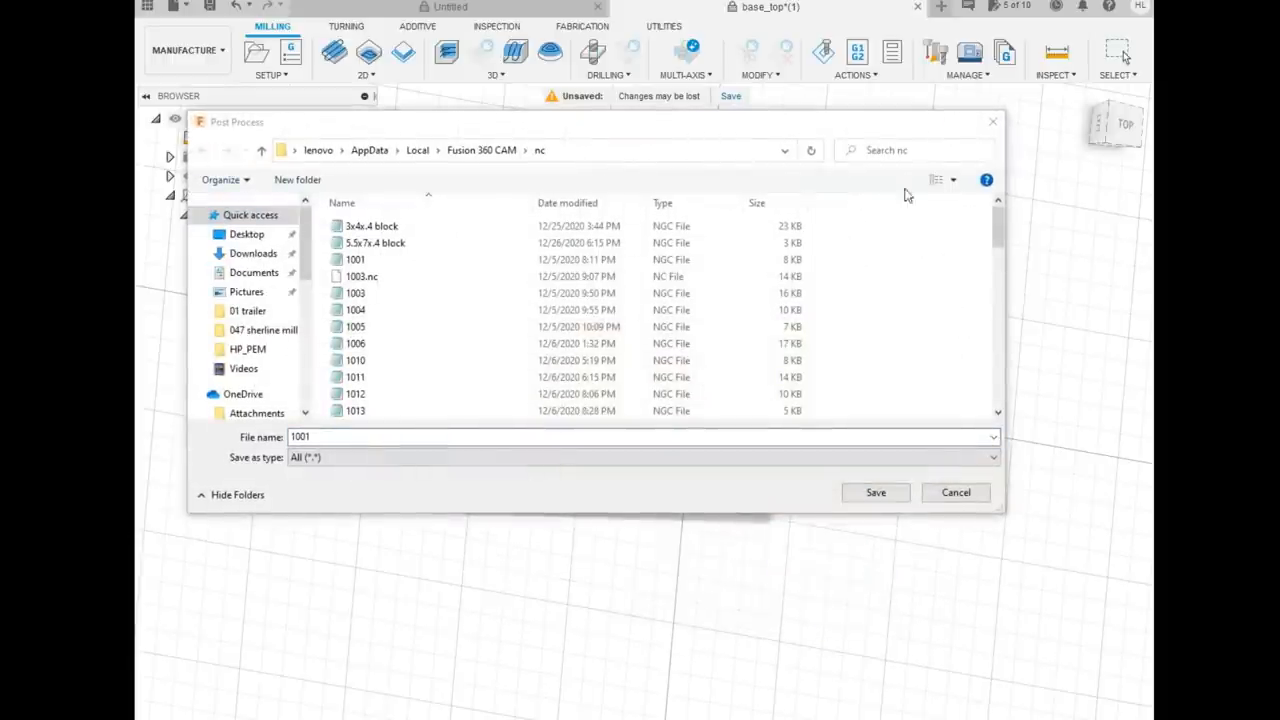
{"action": "left_click", "coordinate": [876, 492]}
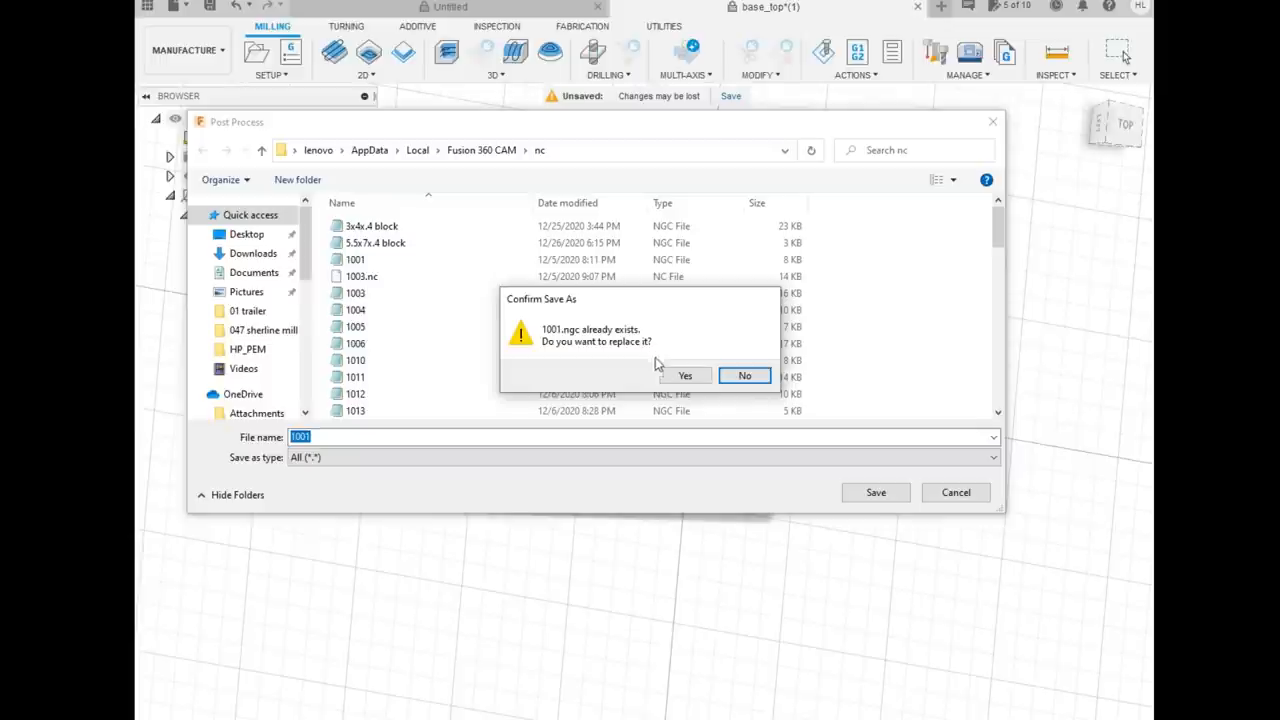
{"action": "left_click", "coordinate": [744, 376]}
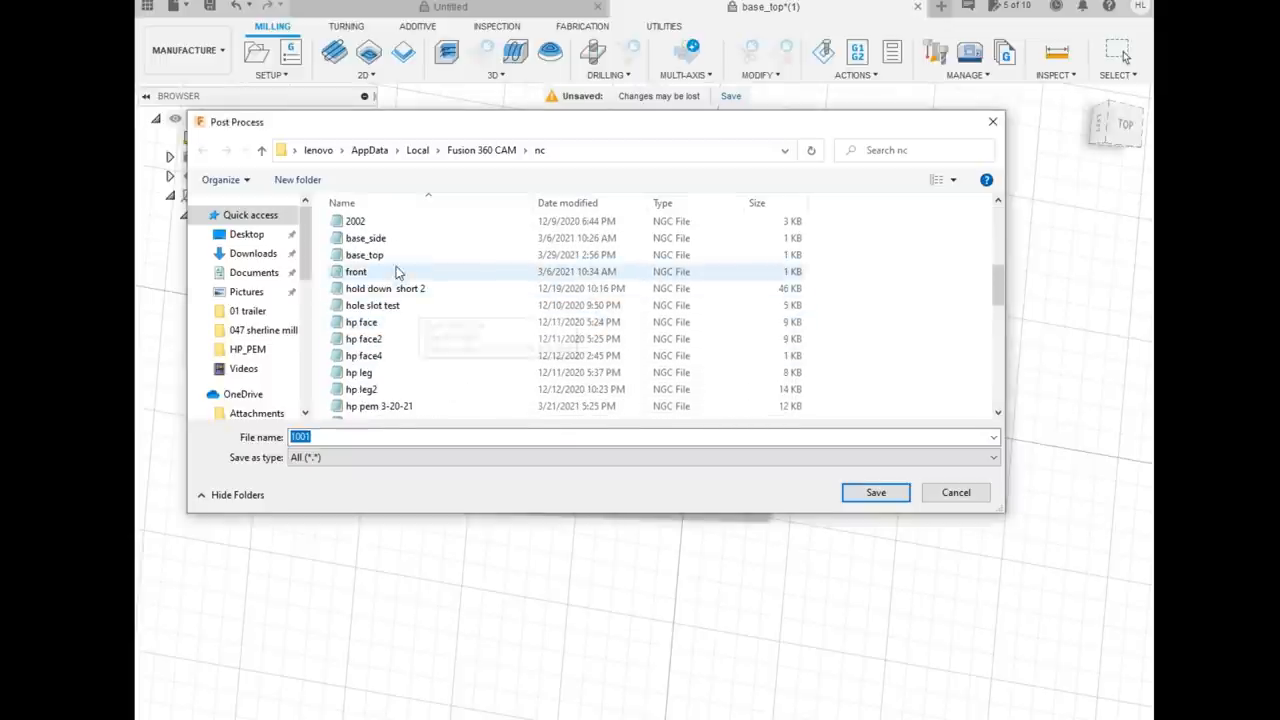
{"action": "left_click", "coordinate": [876, 492]}
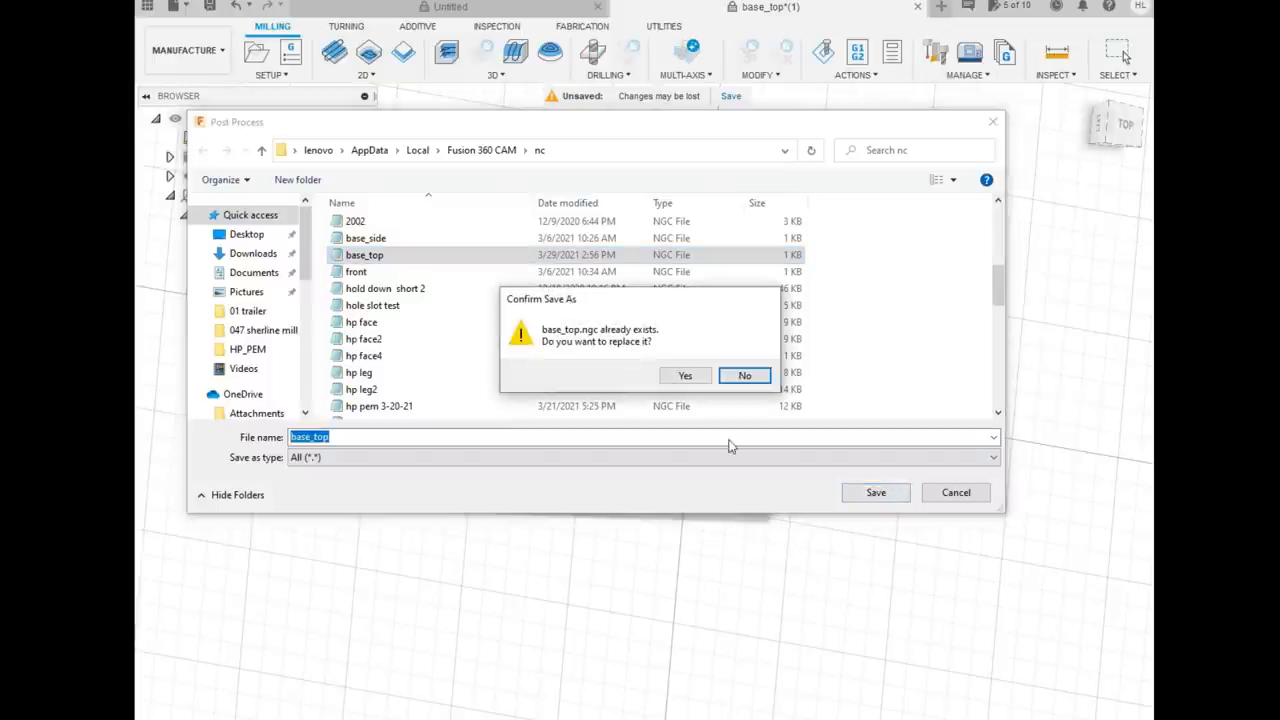
{"action": "left_click", "coordinate": [684, 376]}
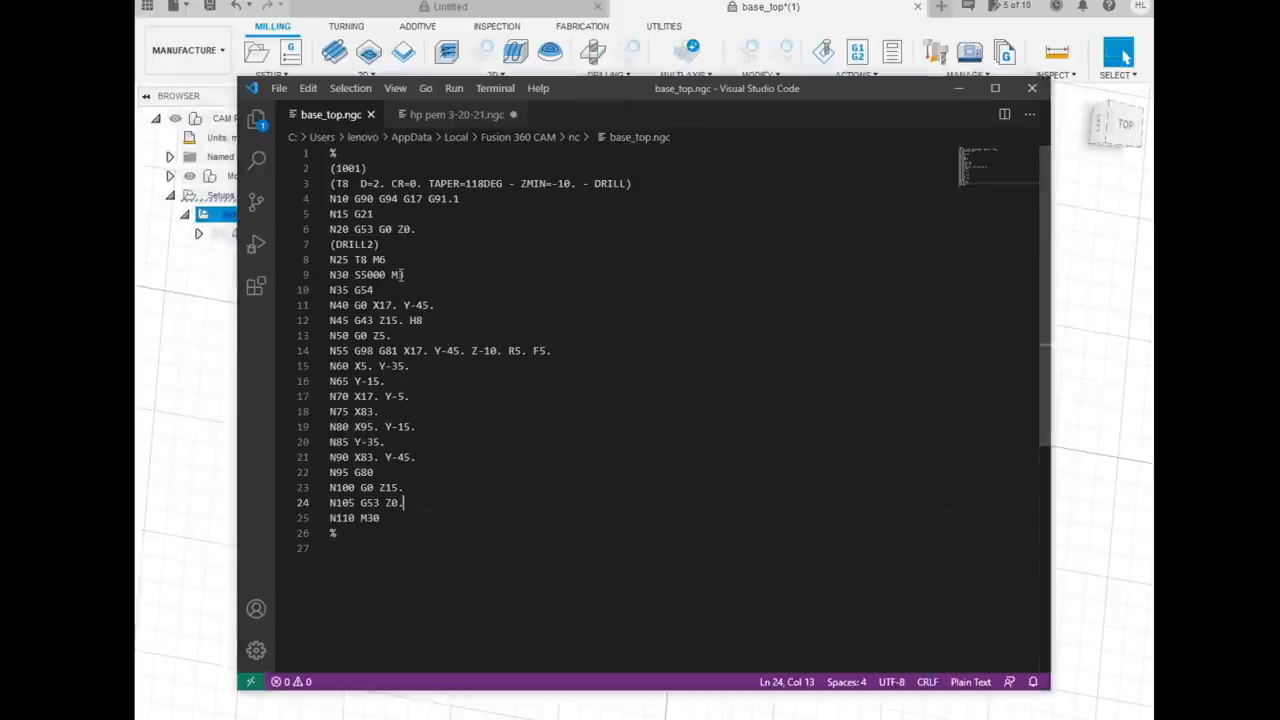
Comment out lines N25/N30, set the G53 moves to Z10, append X0 Y0 to N105, and save
{"action": "left_click", "coordinate": [400, 228]}
{"action": "type", "text": "1"}
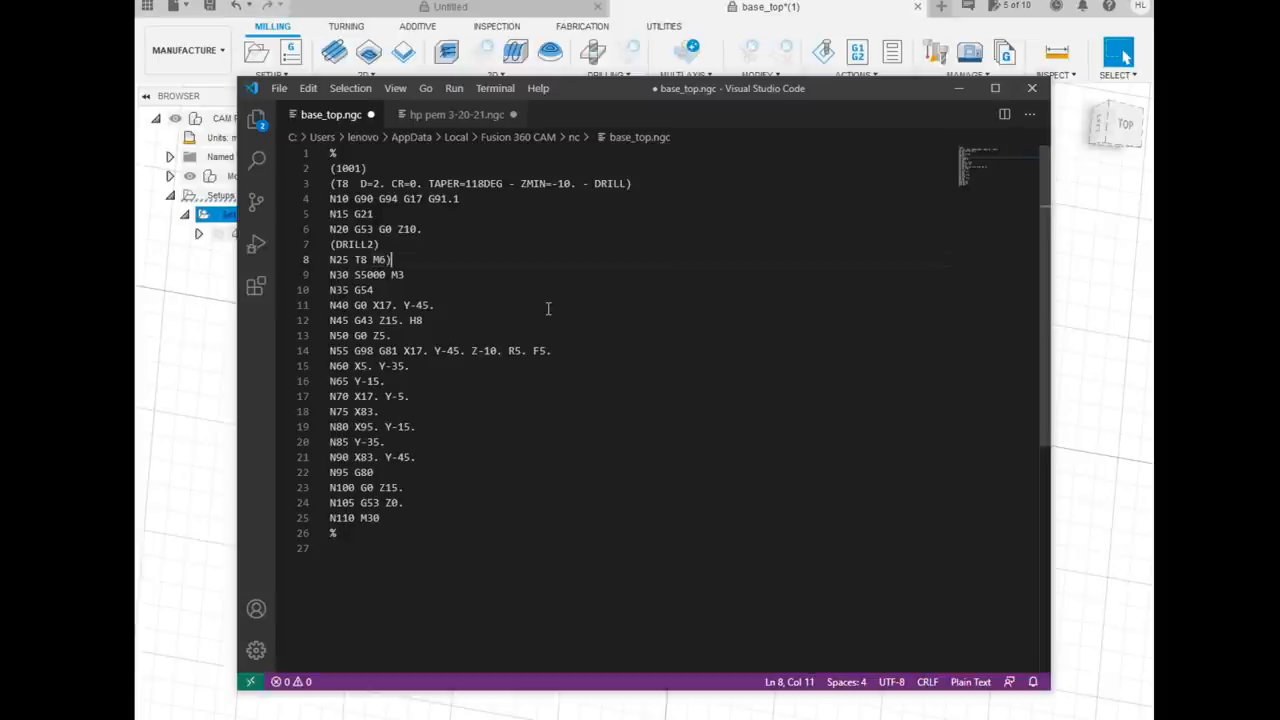
{"action": "left_click", "coordinate": [352, 260]}
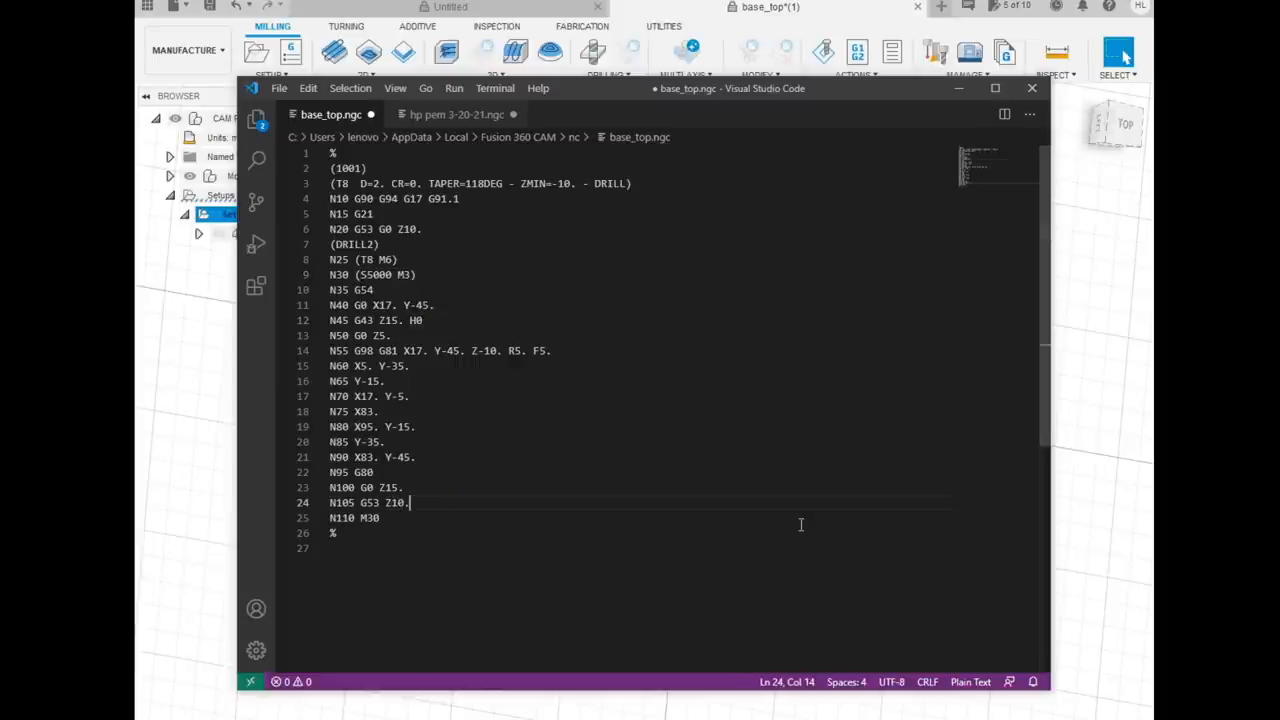
{"action": "type", "text": "X0"}
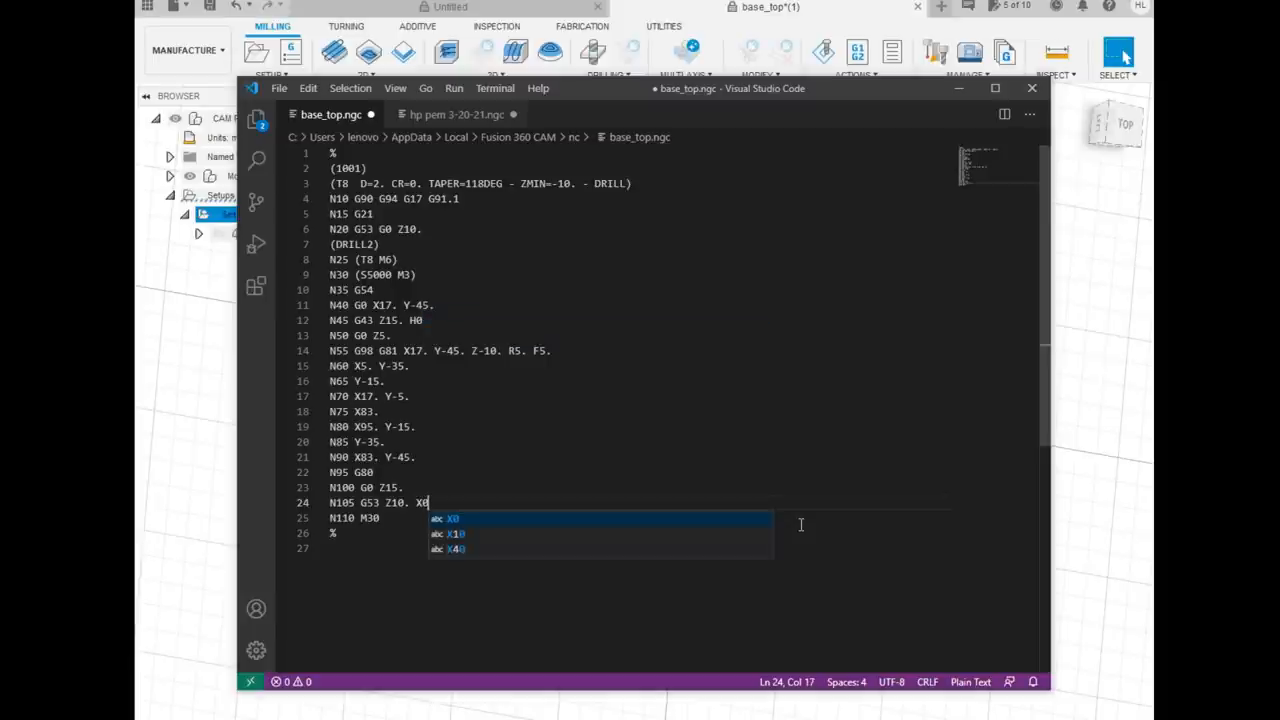
{"action": "type", "text": "Y0"}
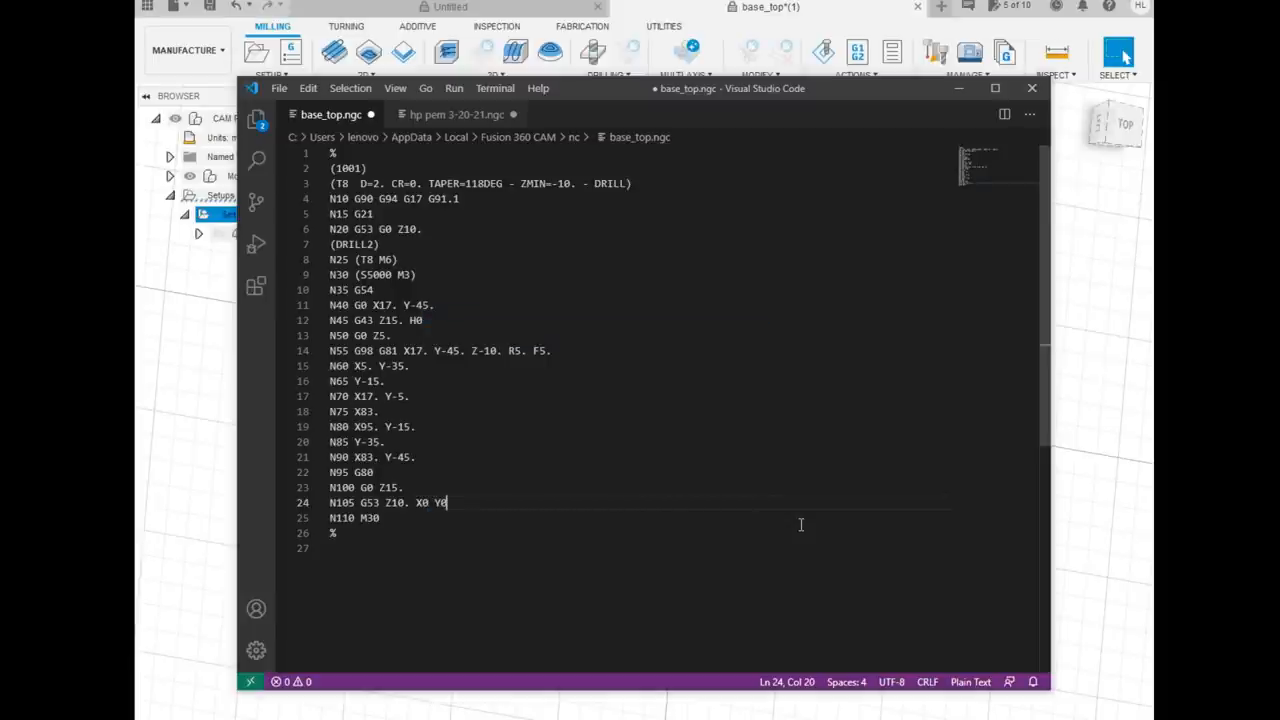
{"action": "left_click", "coordinate": [280, 88]}
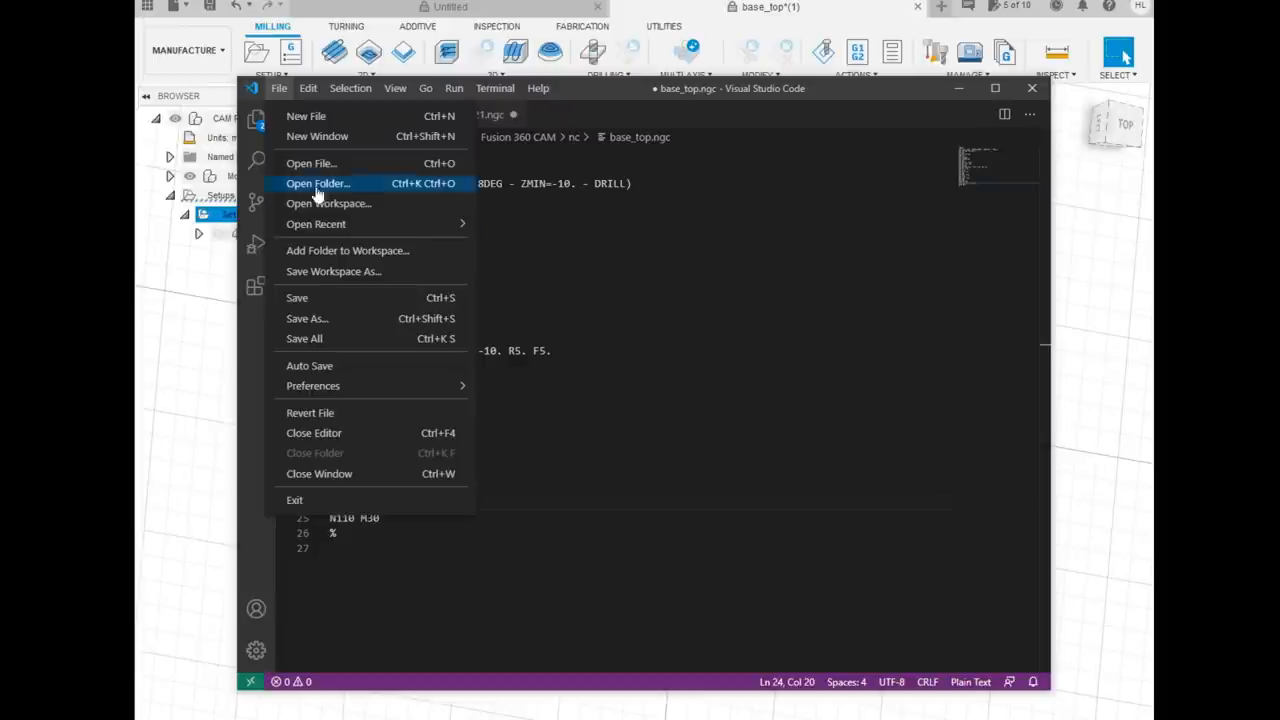